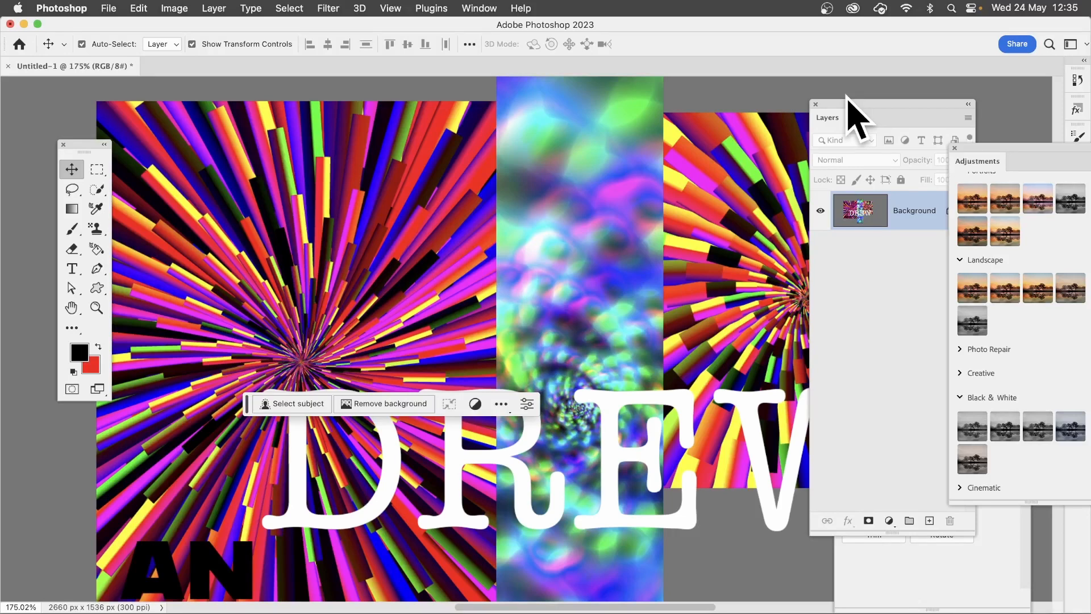
pyautogui.moveTo(701, 450)
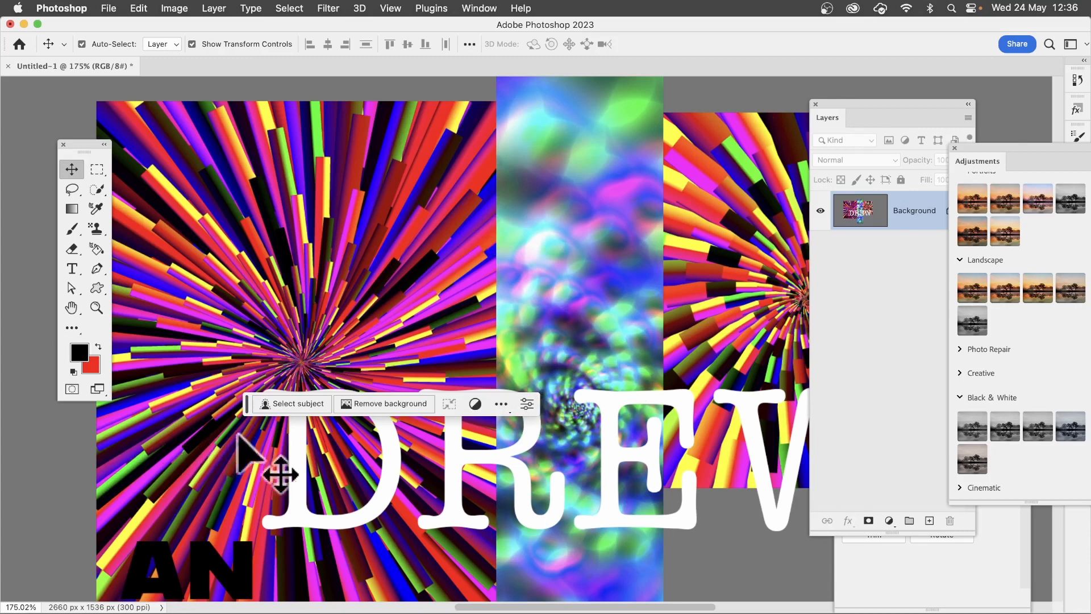
pyautogui.moveTo(502, 404)
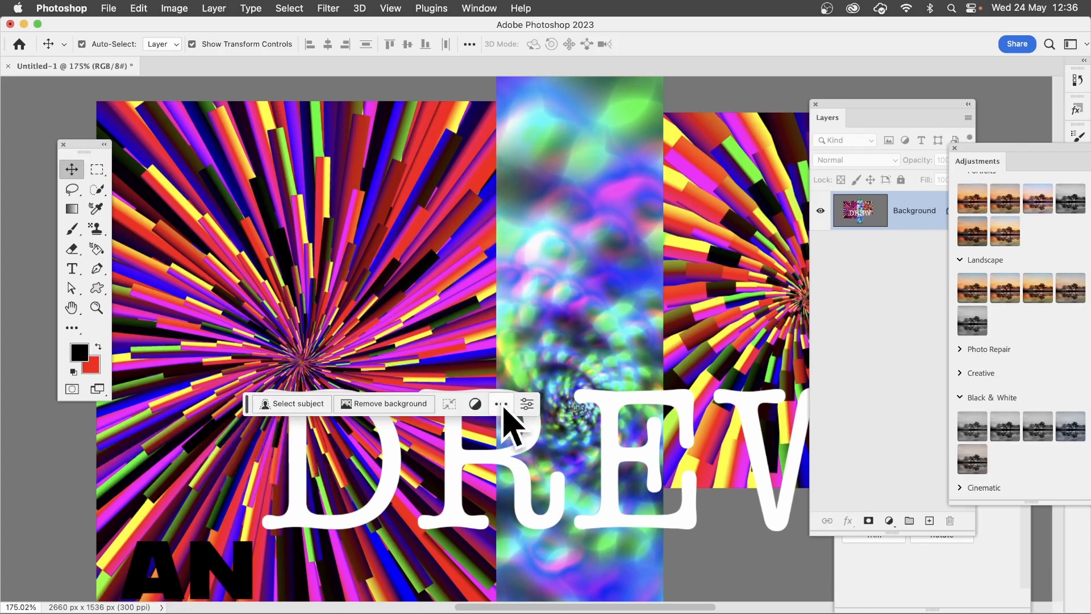
pyautogui.moveTo(818, 24)
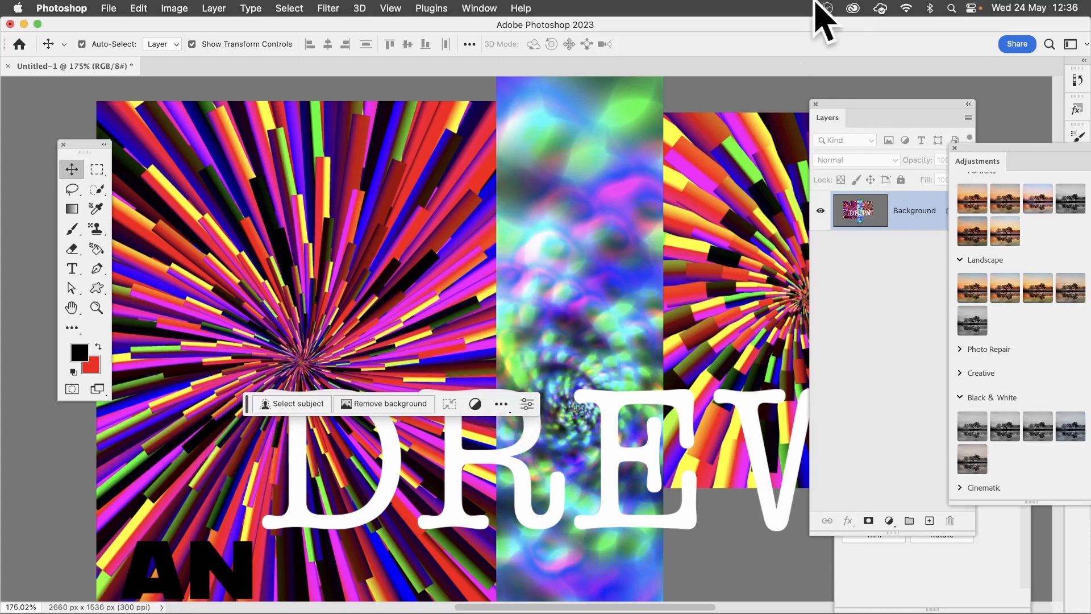
pyautogui.moveTo(827, 54)
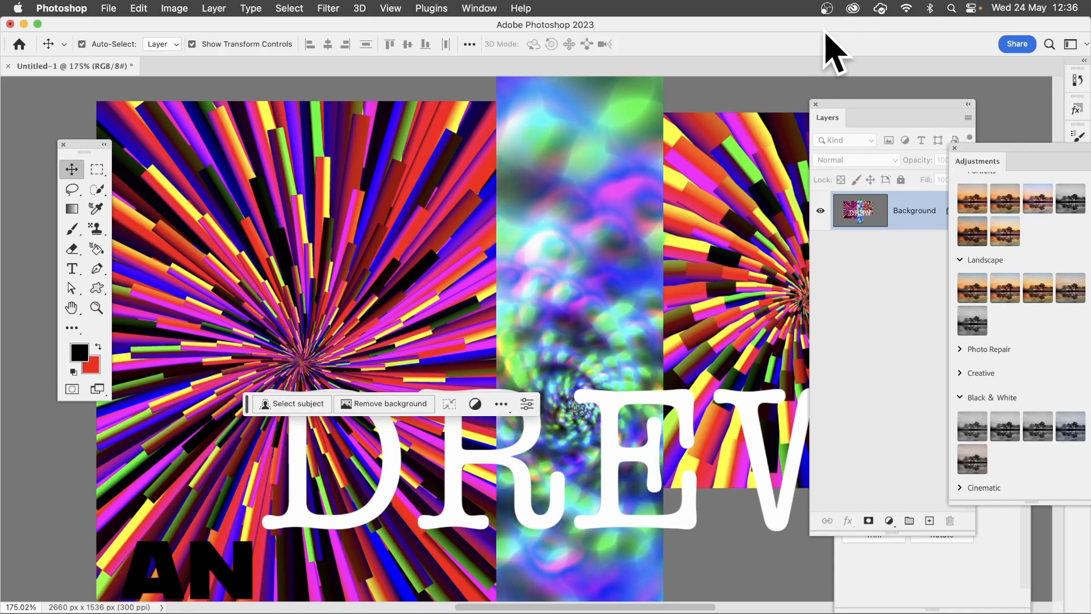
# - Quick-select the upper part of the left burst and dismiss the Modify selection menu
pyautogui.click(478, 8)
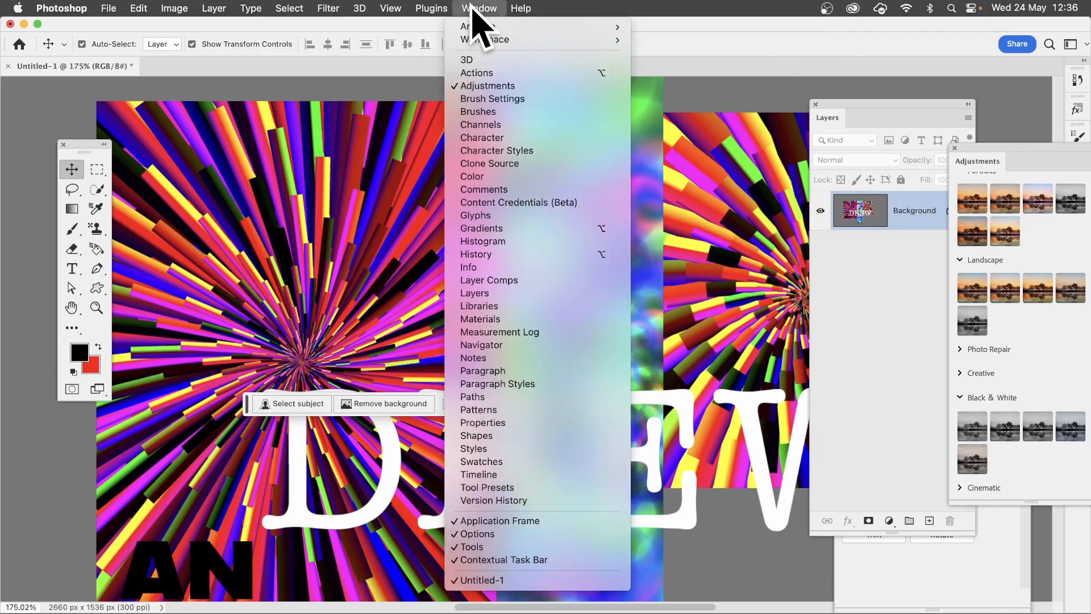
pyautogui.moveTo(525, 560)
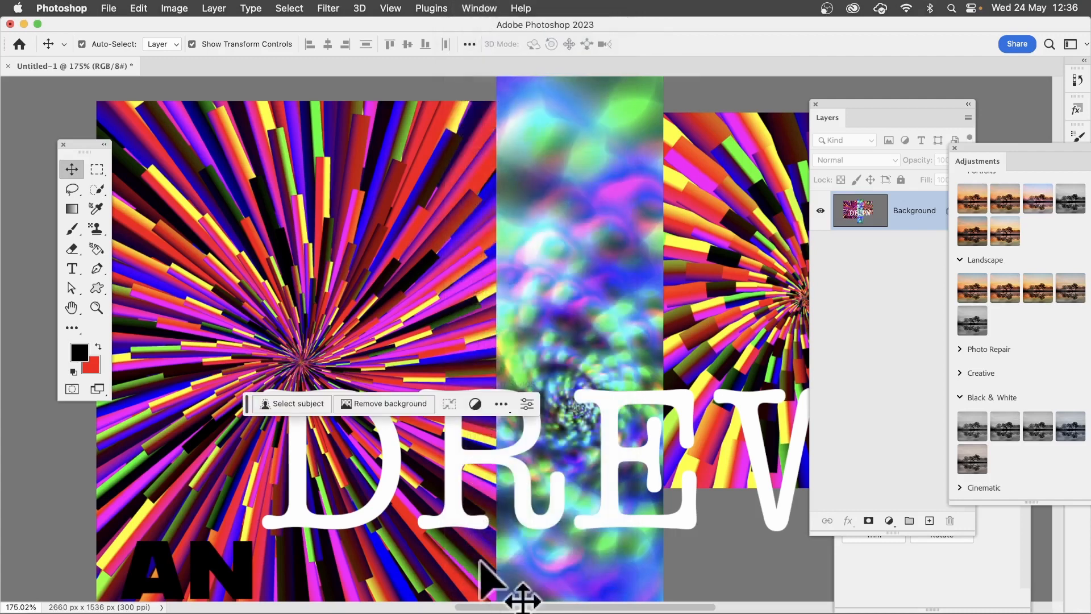
pyautogui.moveTo(500, 415)
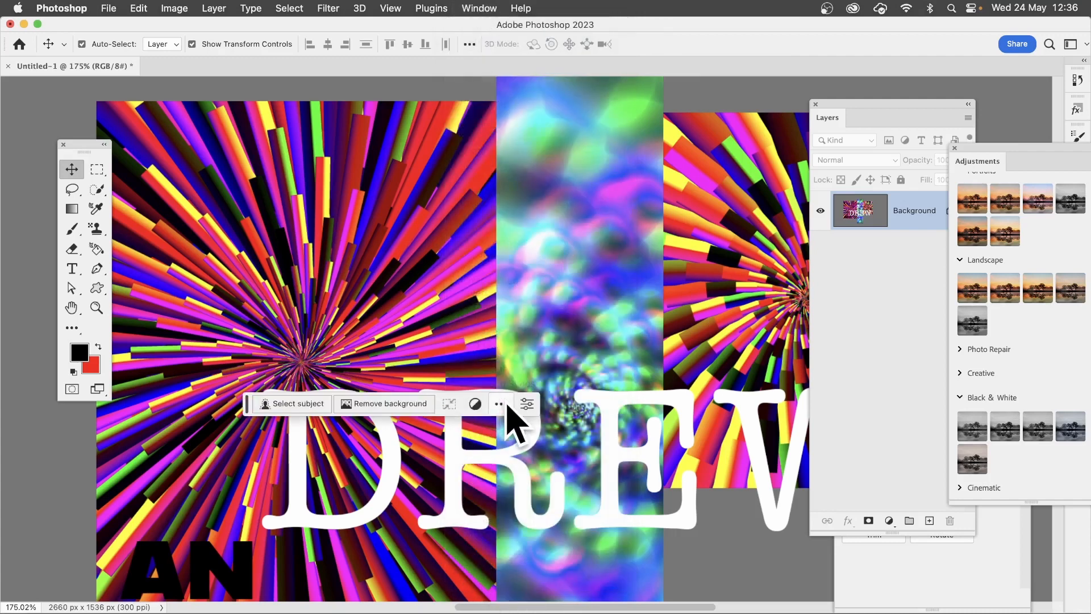
pyautogui.click(500, 404)
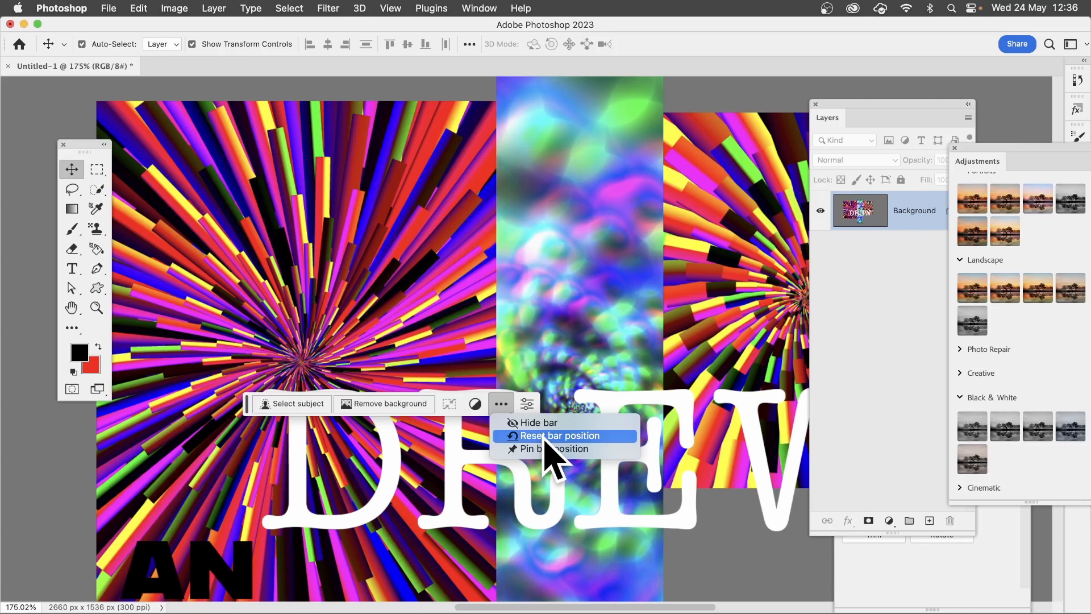
pyautogui.moveTo(472, 428)
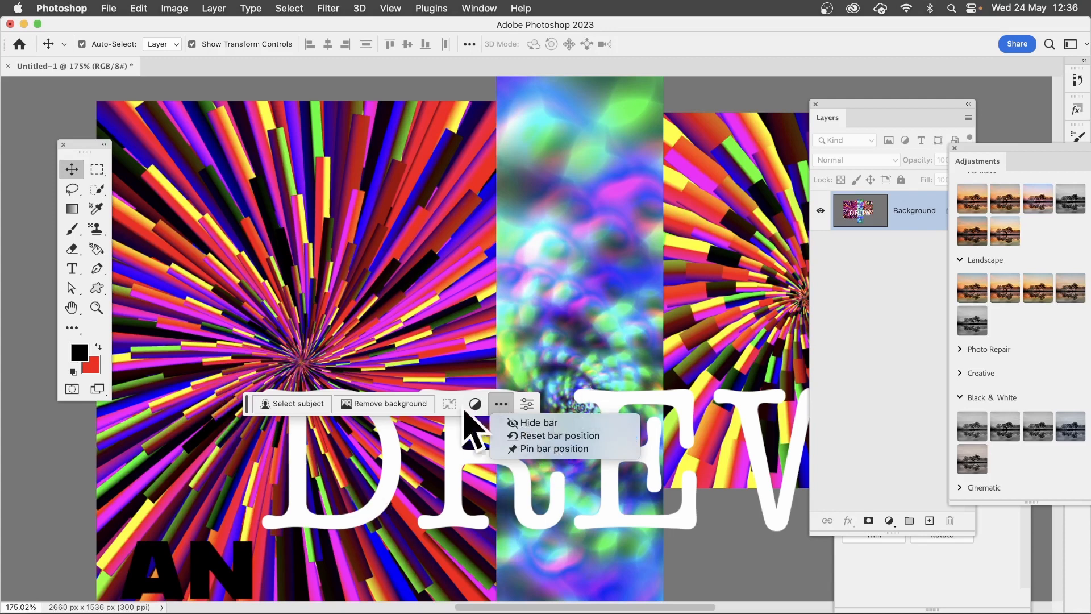
pyautogui.moveTo(640, 85)
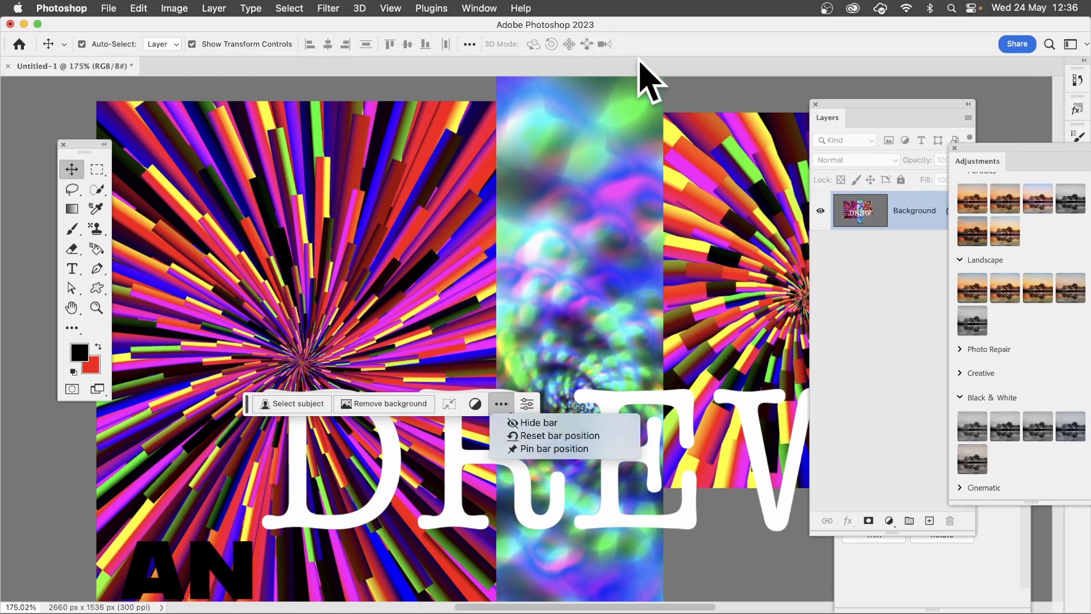
pyautogui.moveTo(180, 416)
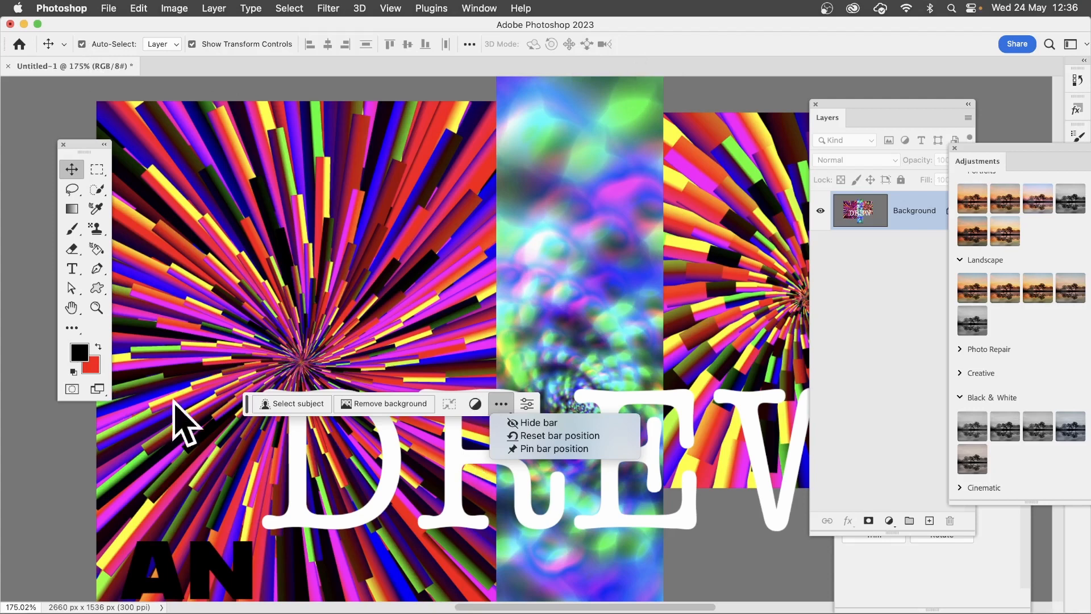
pyautogui.moveTo(354, 430)
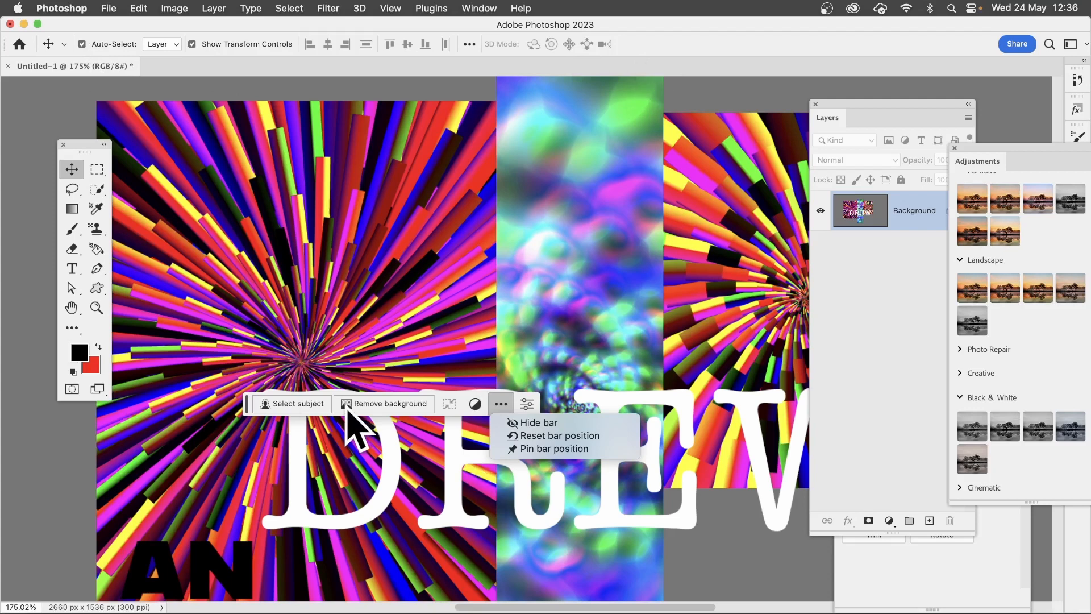
pyautogui.moveTo(254, 171)
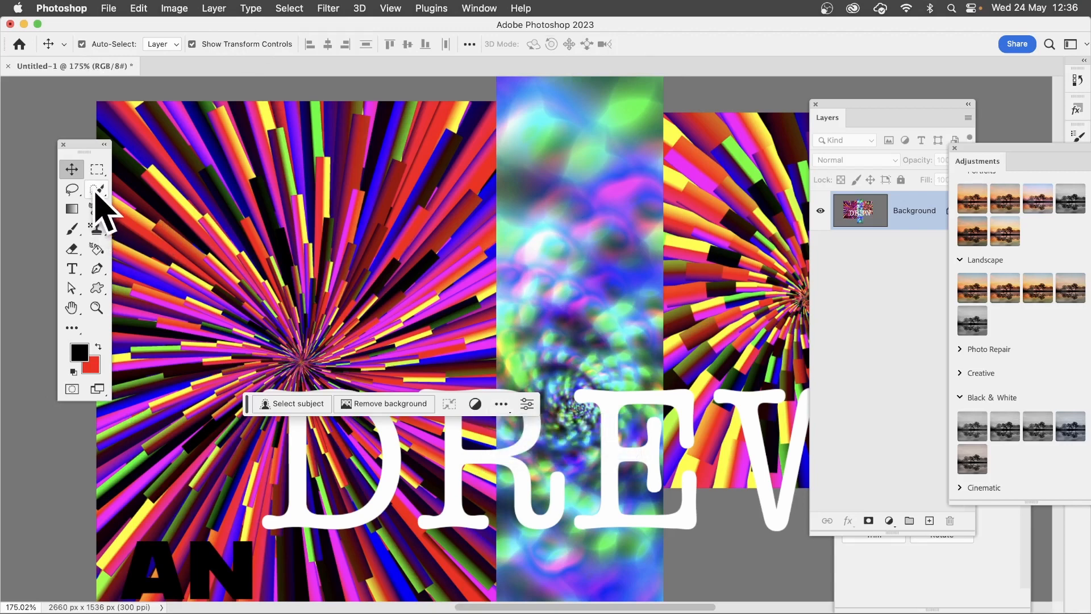
pyautogui.click(96, 189)
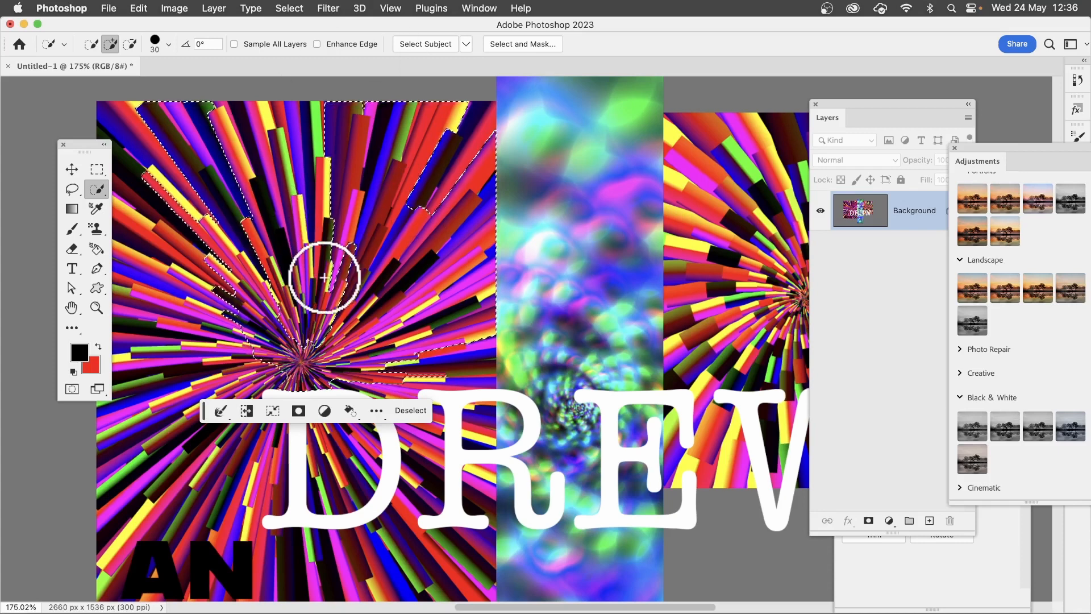
pyautogui.moveTo(478, 437)
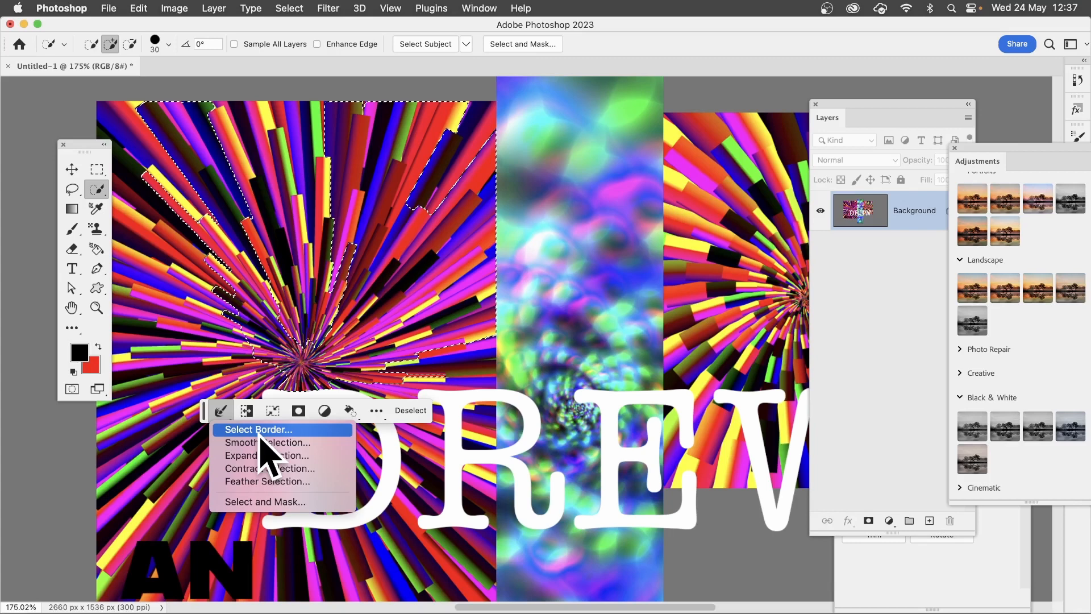
pyautogui.moveTo(338, 371)
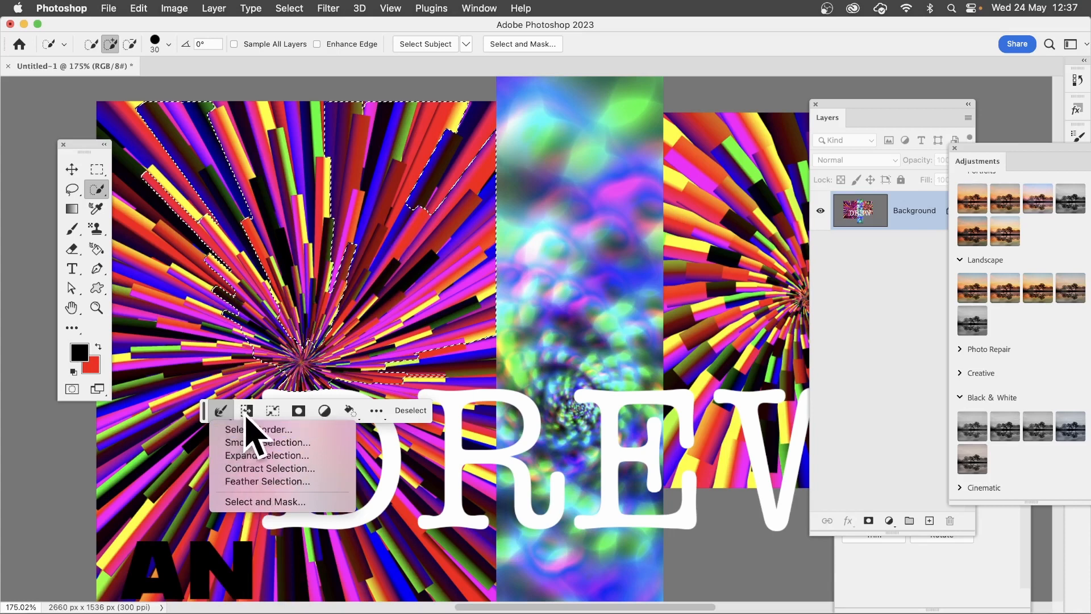
pyautogui.click(247, 410)
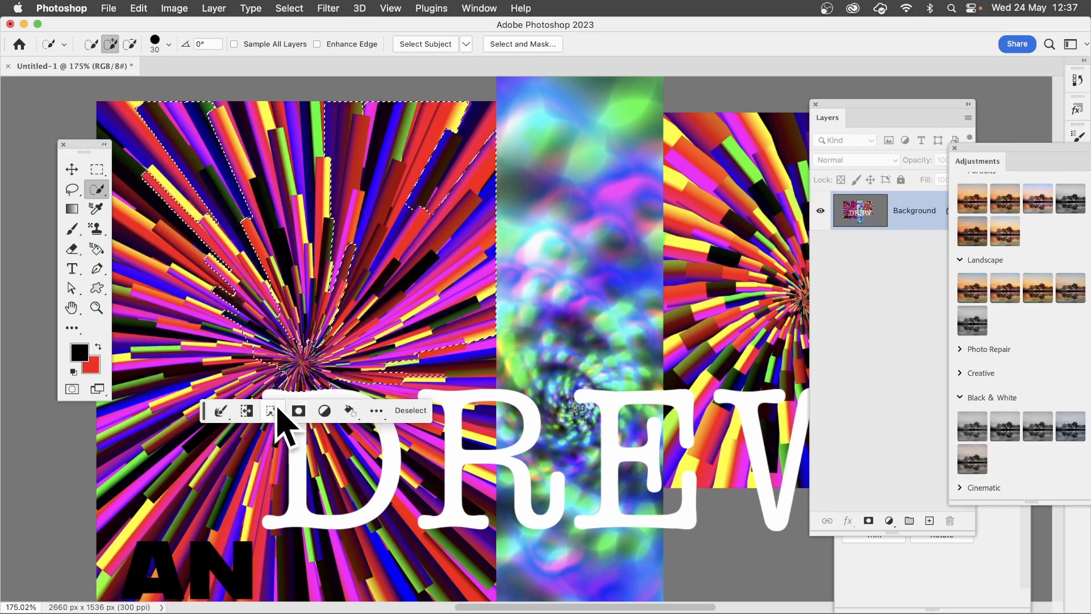
pyautogui.click(271, 410)
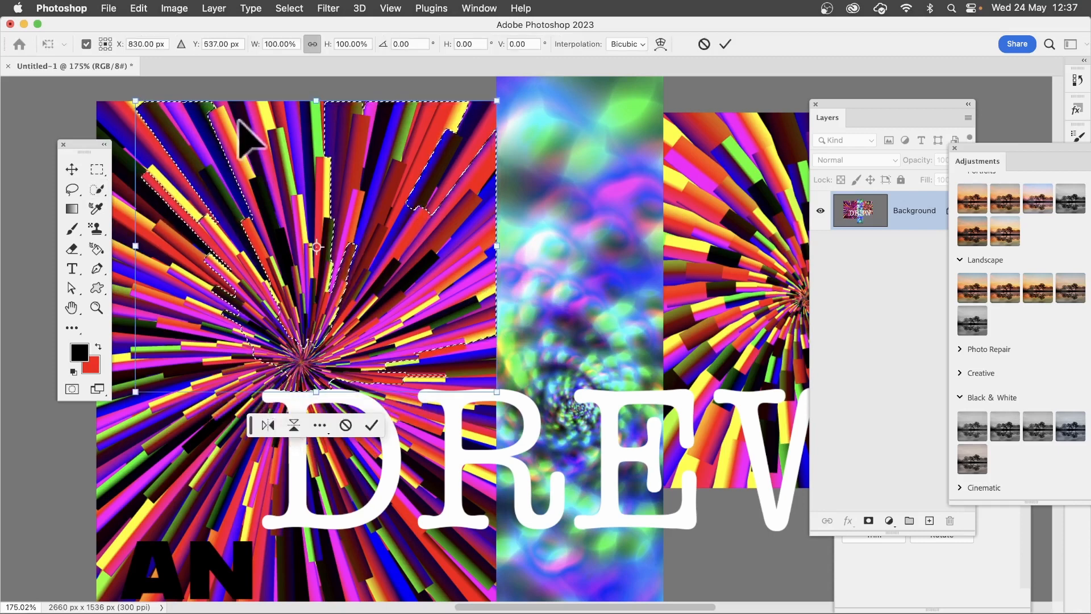
pyautogui.moveTo(175, 131)
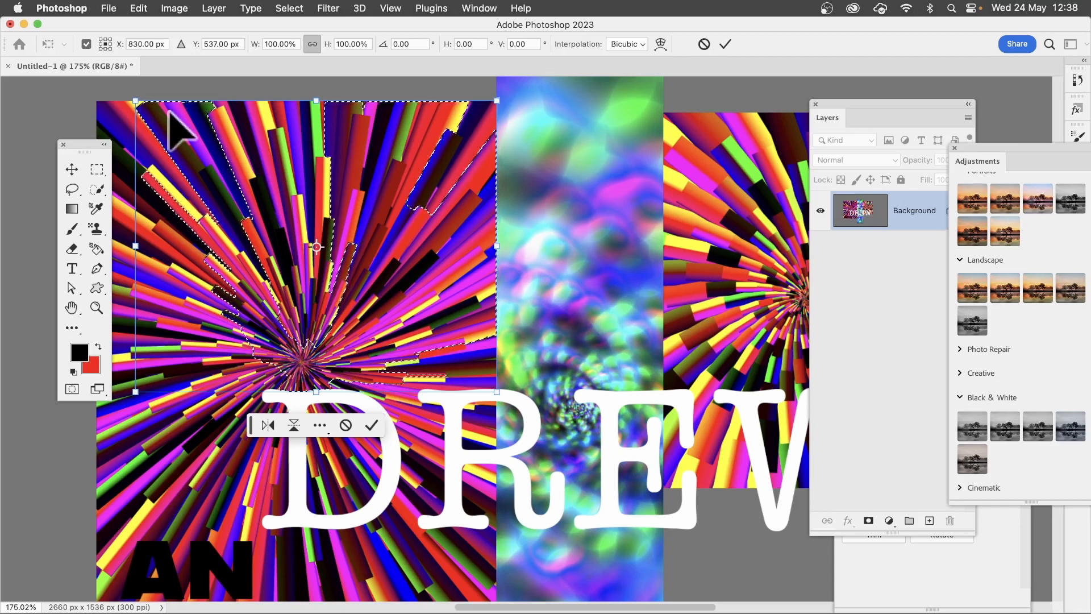
pyautogui.click(269, 426)
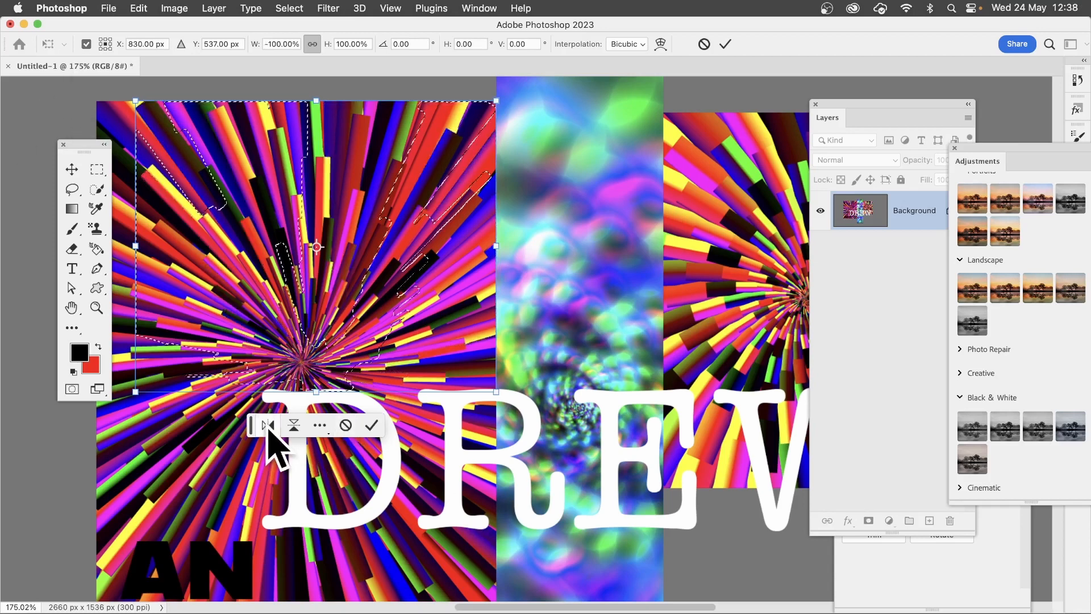
pyautogui.click(268, 425)
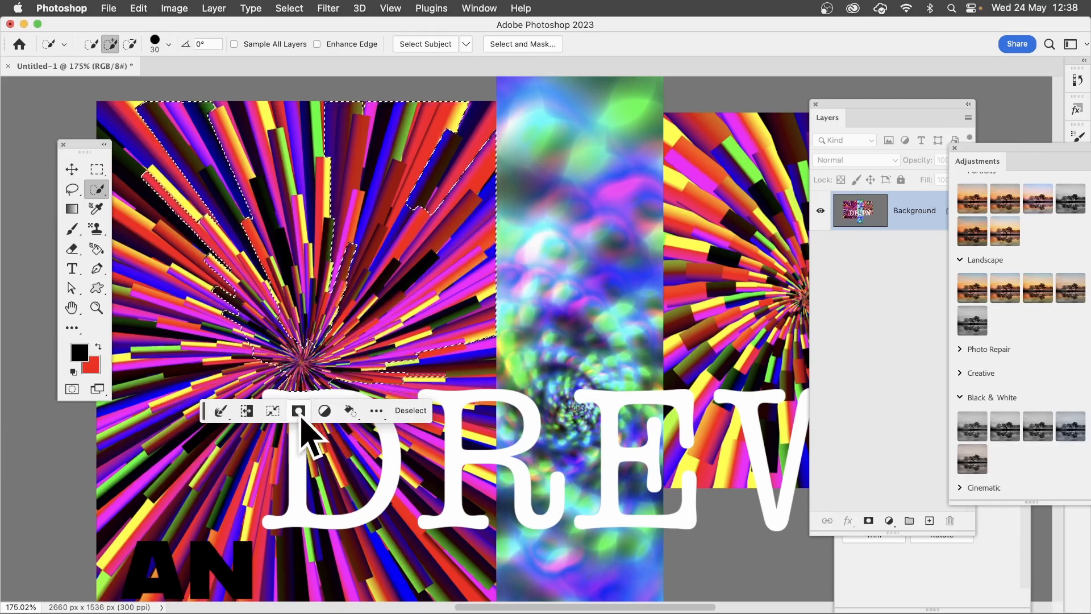
pyautogui.moveTo(297, 412)
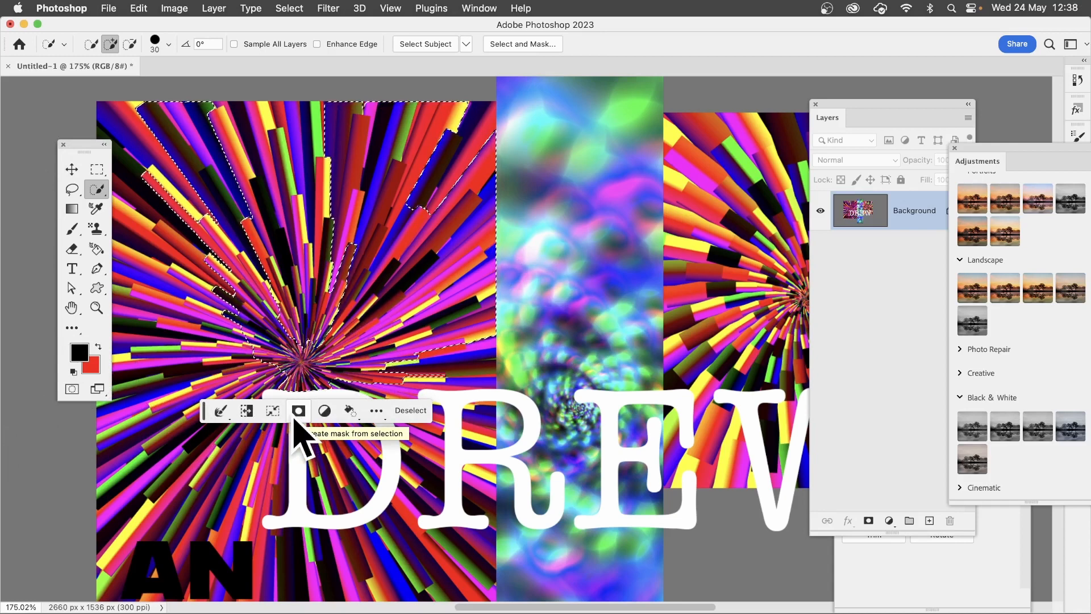
pyautogui.moveTo(325, 412)
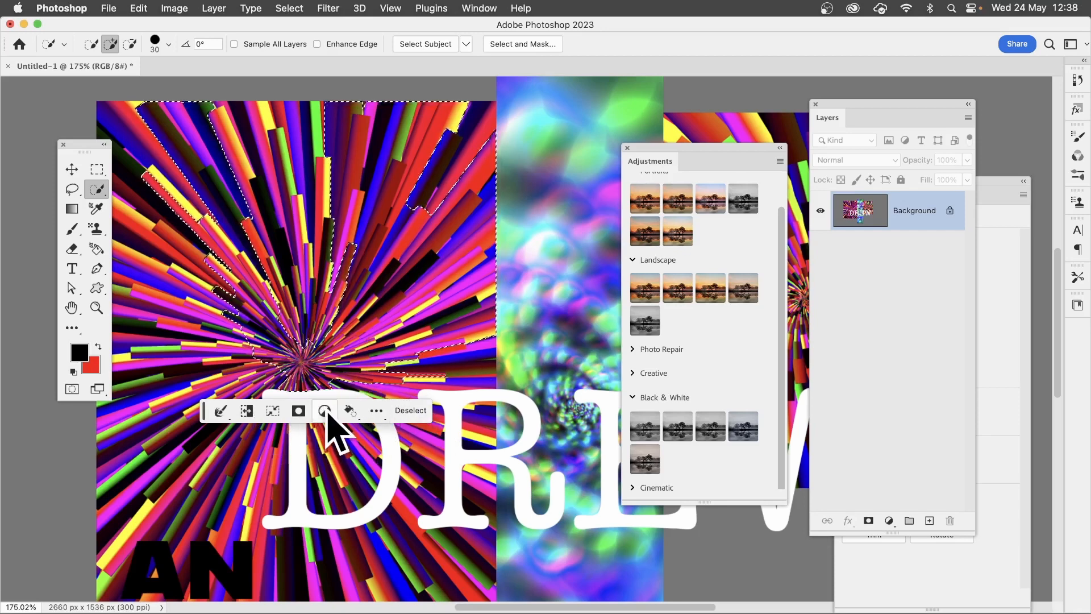
pyautogui.moveTo(711, 170)
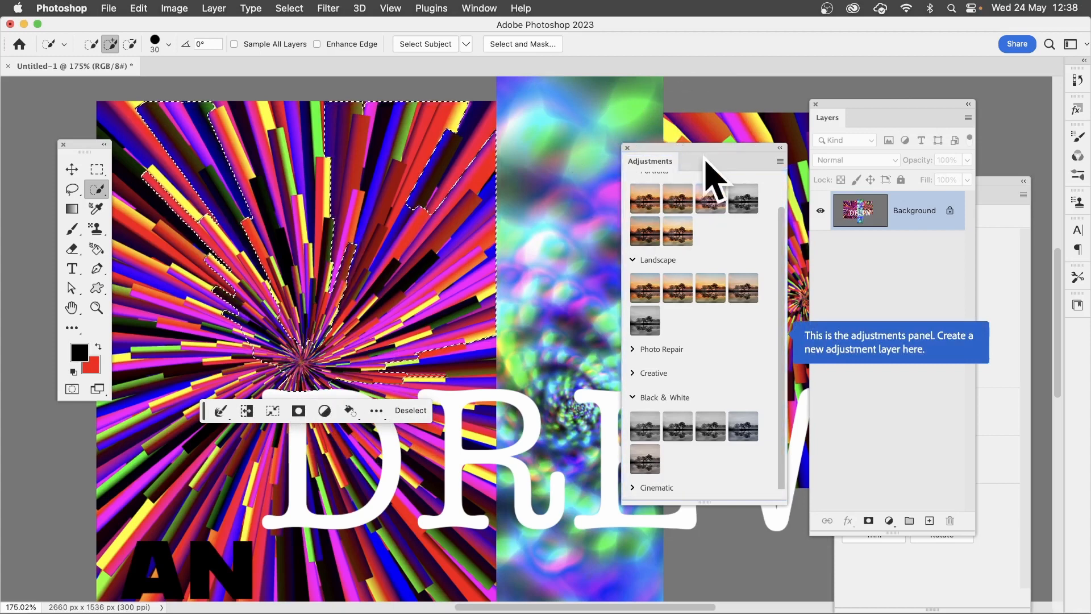
pyautogui.moveTo(739, 537)
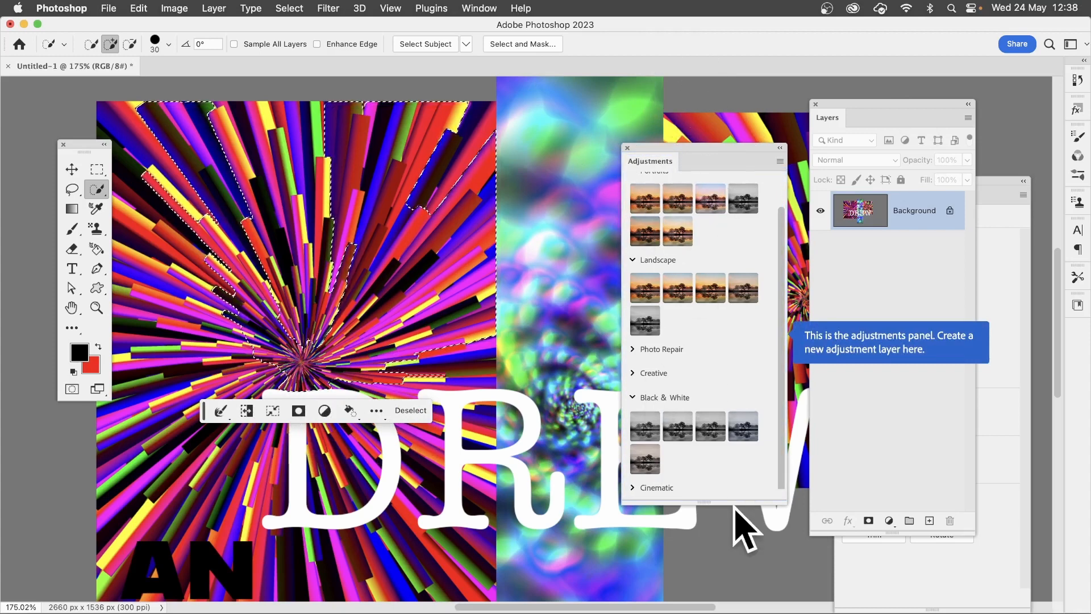
pyautogui.moveTo(362, 437)
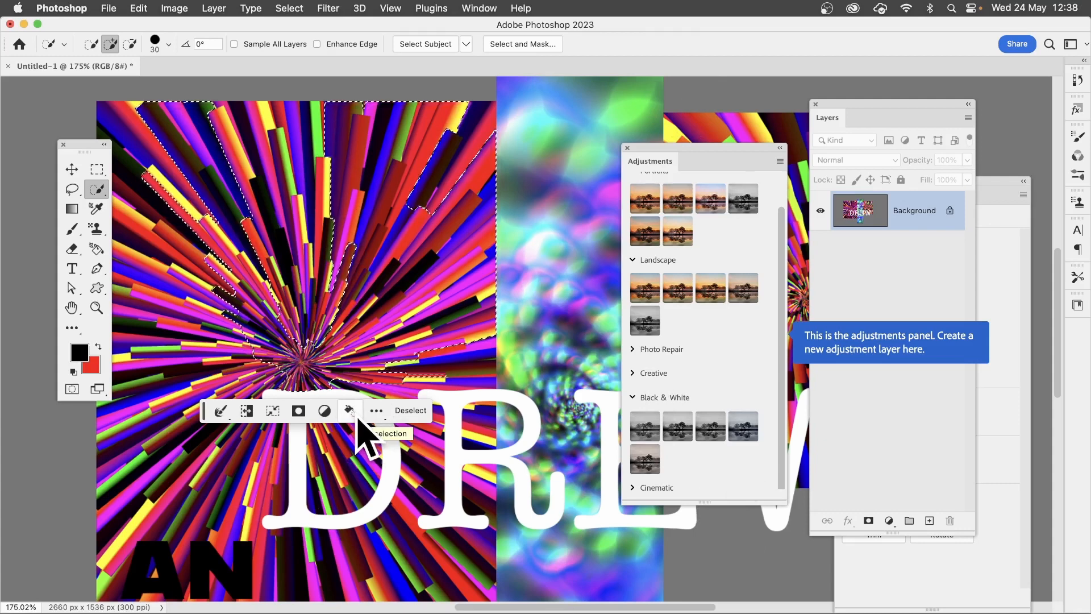
# - Fill the selection with a Symmetry Fill pattern using 7: dilative rotation symmetry of the bokeh texture
pyautogui.click(350, 410)
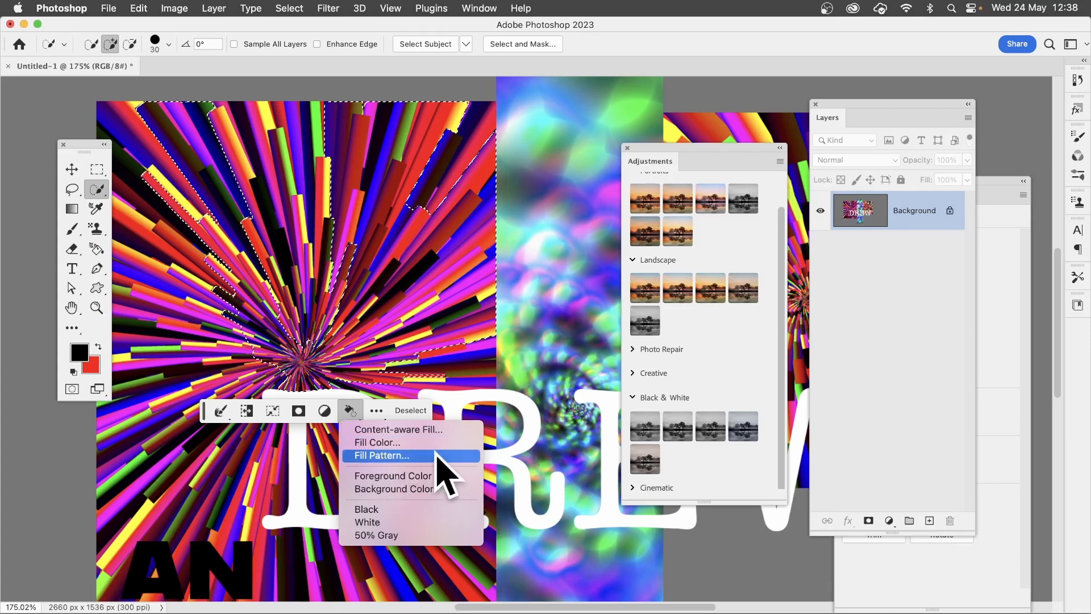
pyautogui.moveTo(405, 484)
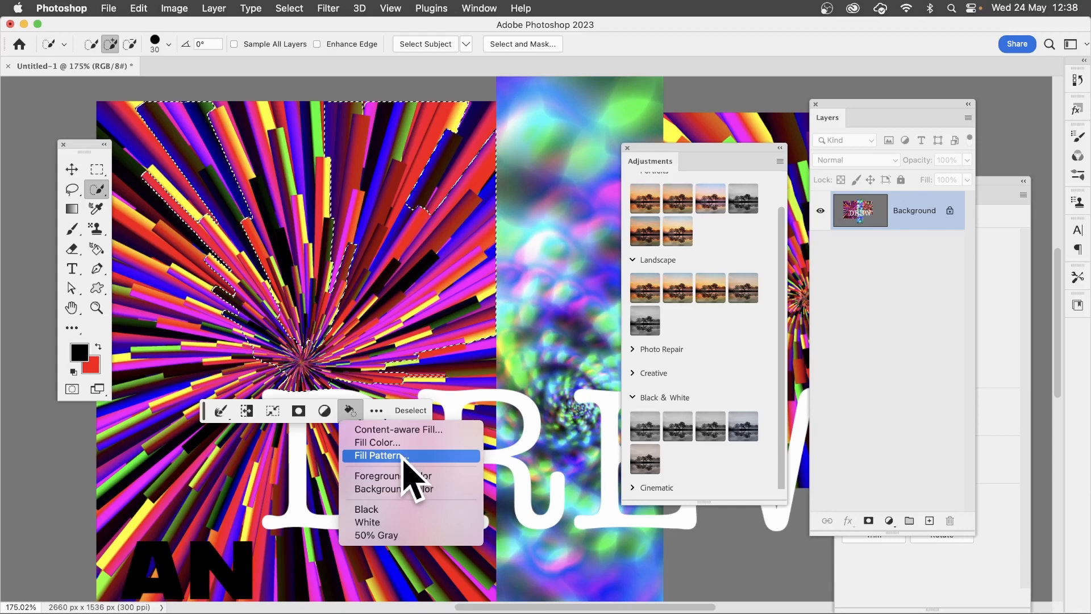
pyautogui.click(381, 455)
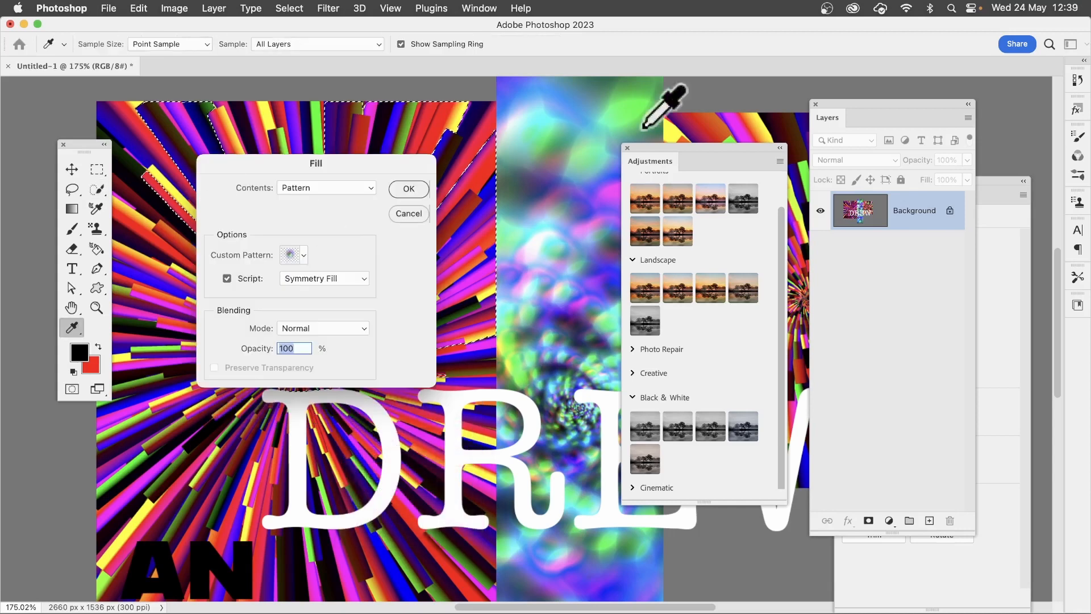
pyautogui.moveTo(385, 196)
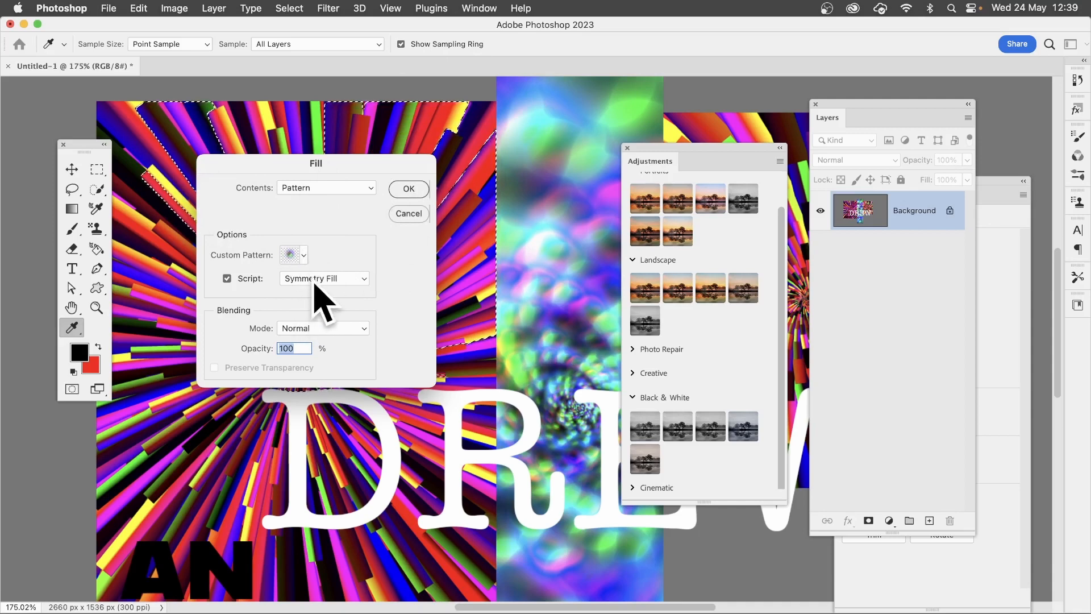
pyautogui.click(226, 278)
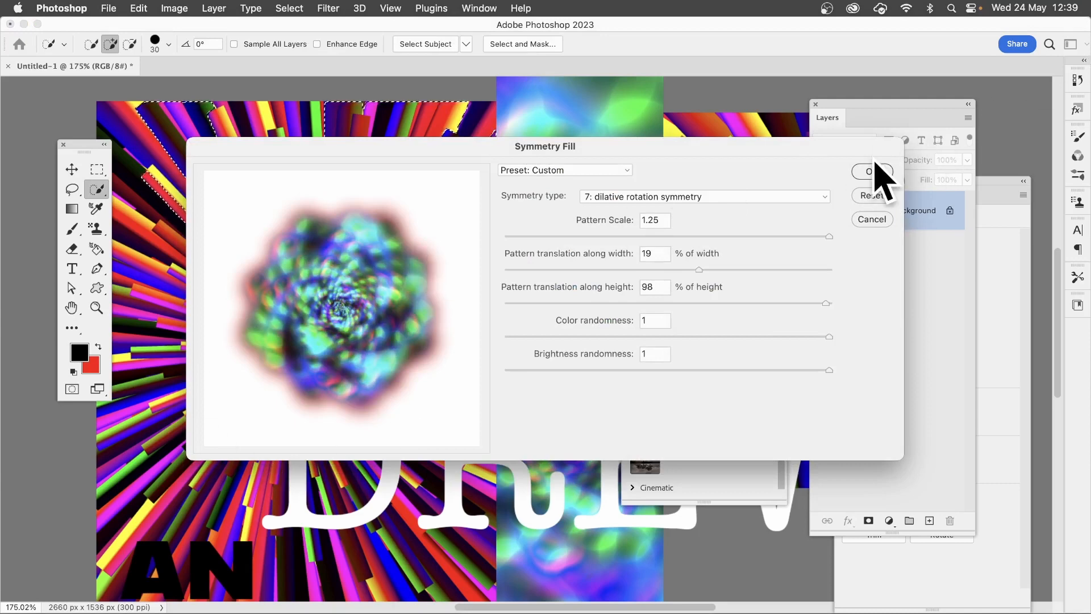
pyautogui.click(872, 171)
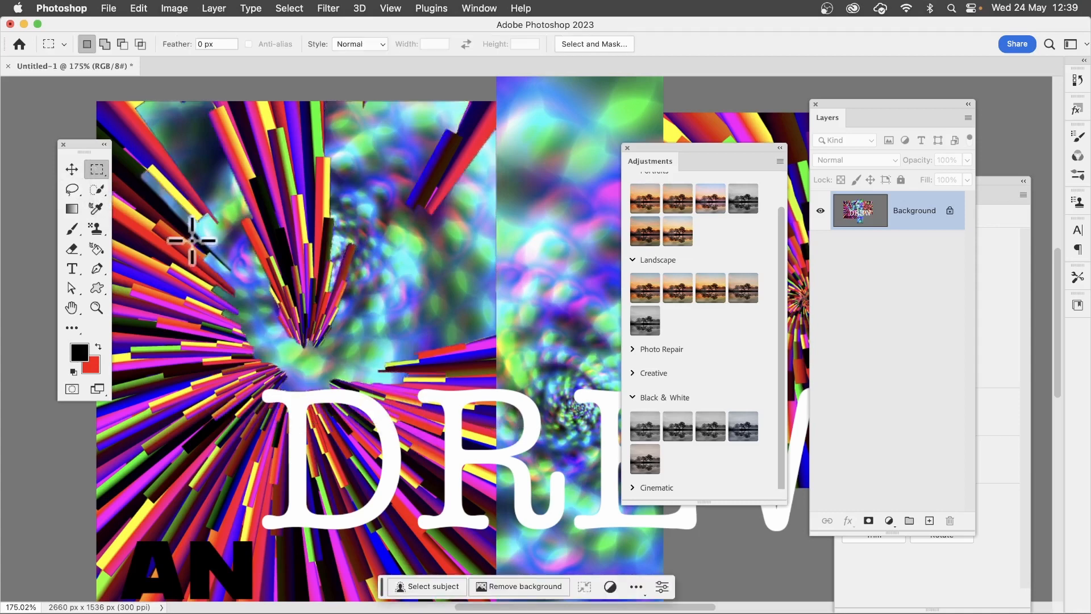
# - Marquee a large lower-canvas rectangle and fill it with the burst image as a Symmetry Fill pattern
pyautogui.moveTo(204, 243); pyautogui.dragTo(596, 547)
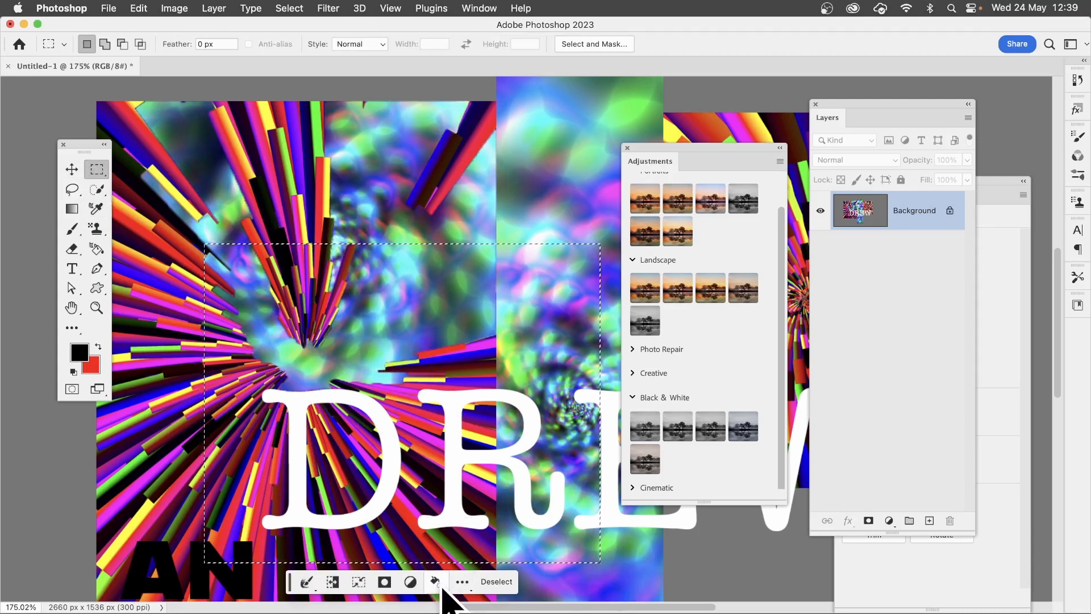
pyautogui.click(436, 582)
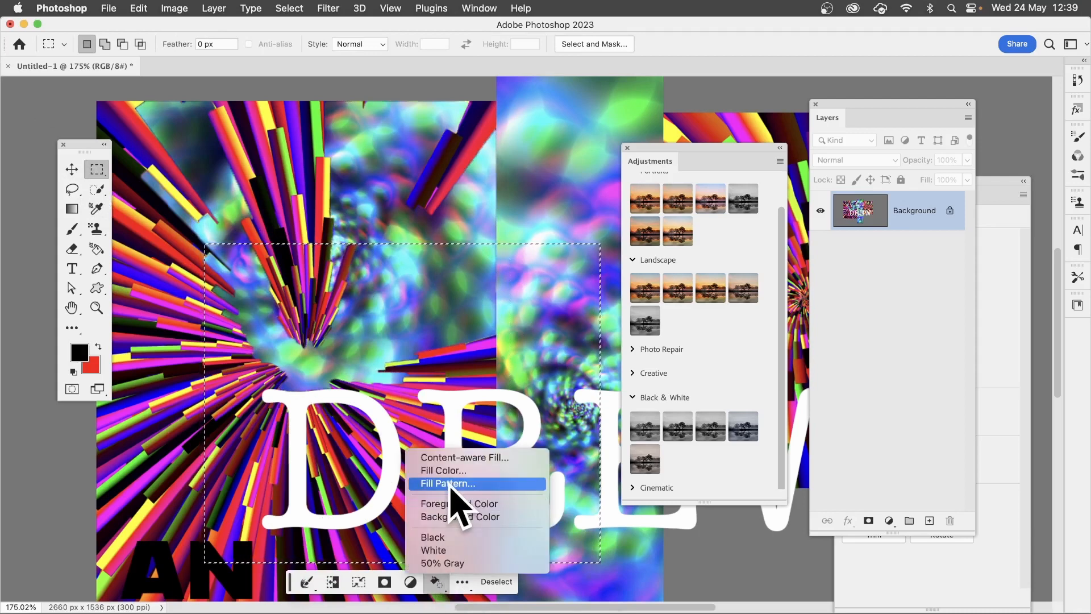
pyautogui.click(447, 483)
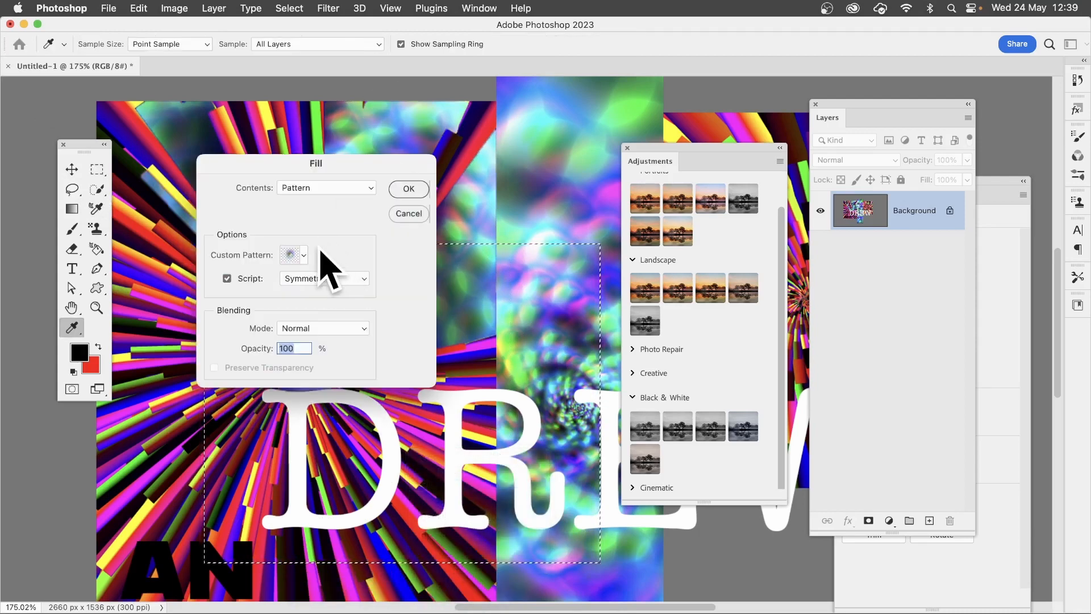
pyautogui.click(304, 254)
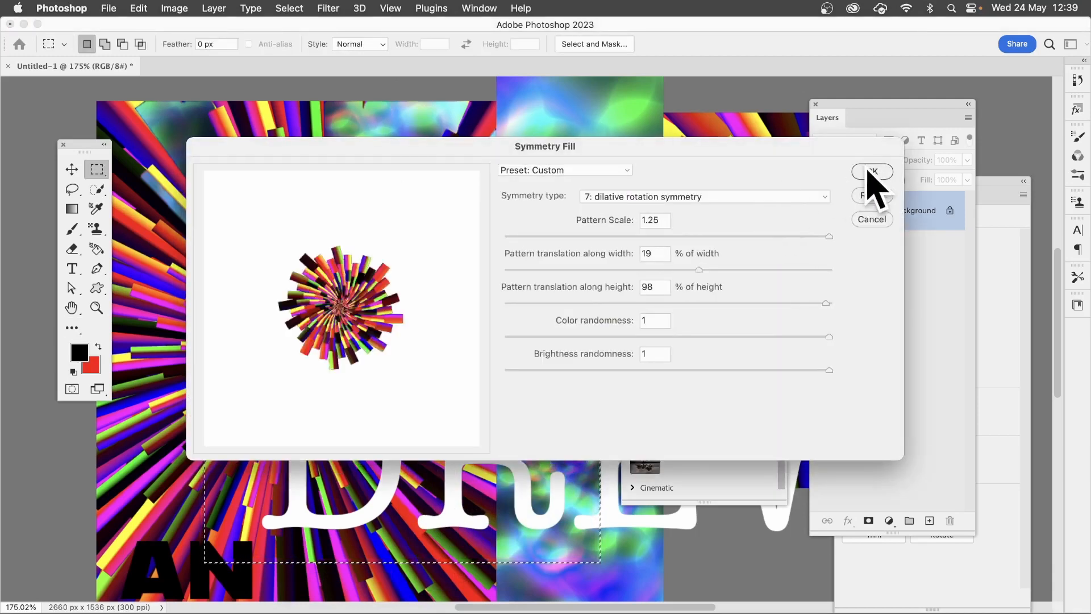
pyautogui.click(873, 170)
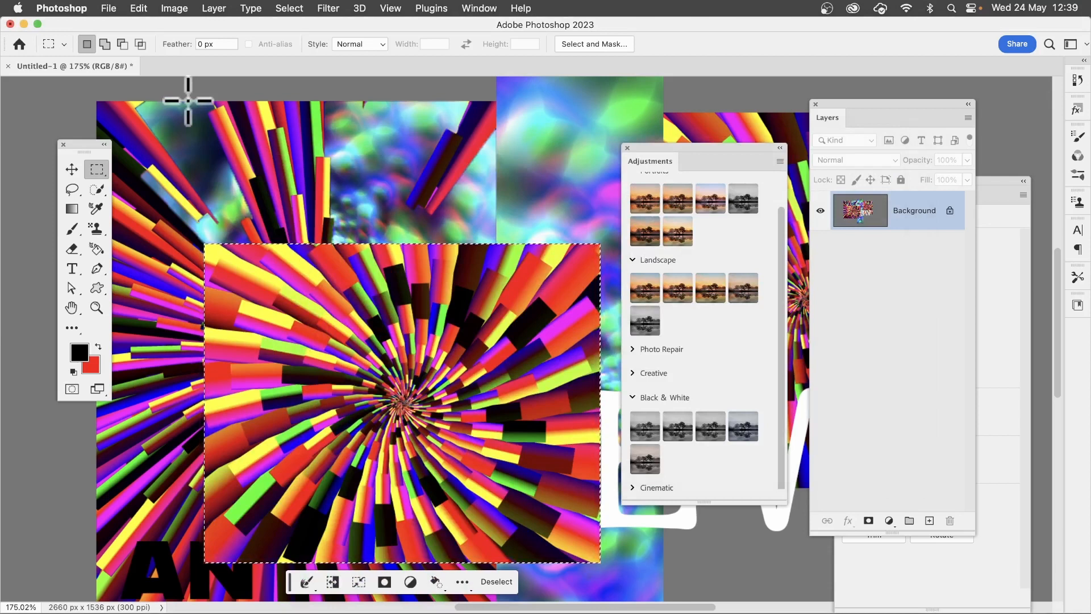
pyautogui.moveTo(287, 100)
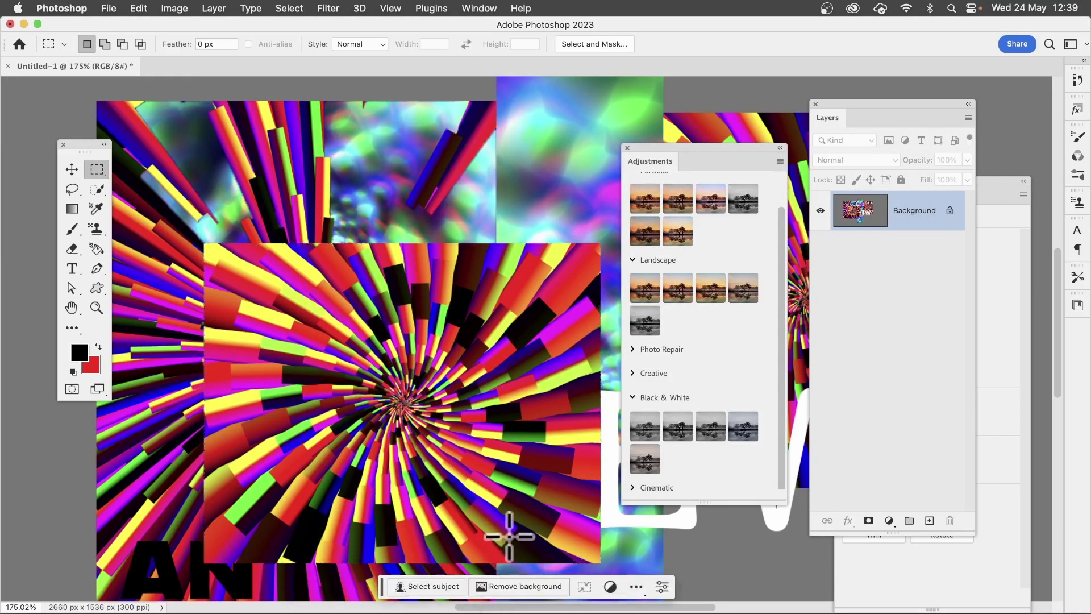
pyautogui.moveTo(339, 150)
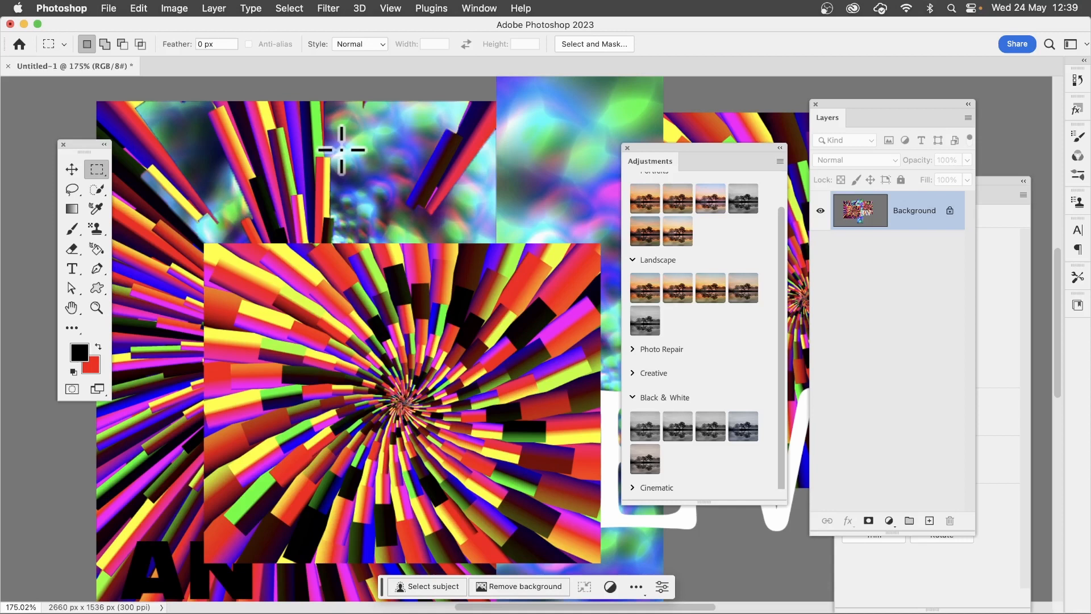
pyautogui.moveTo(357, 102)
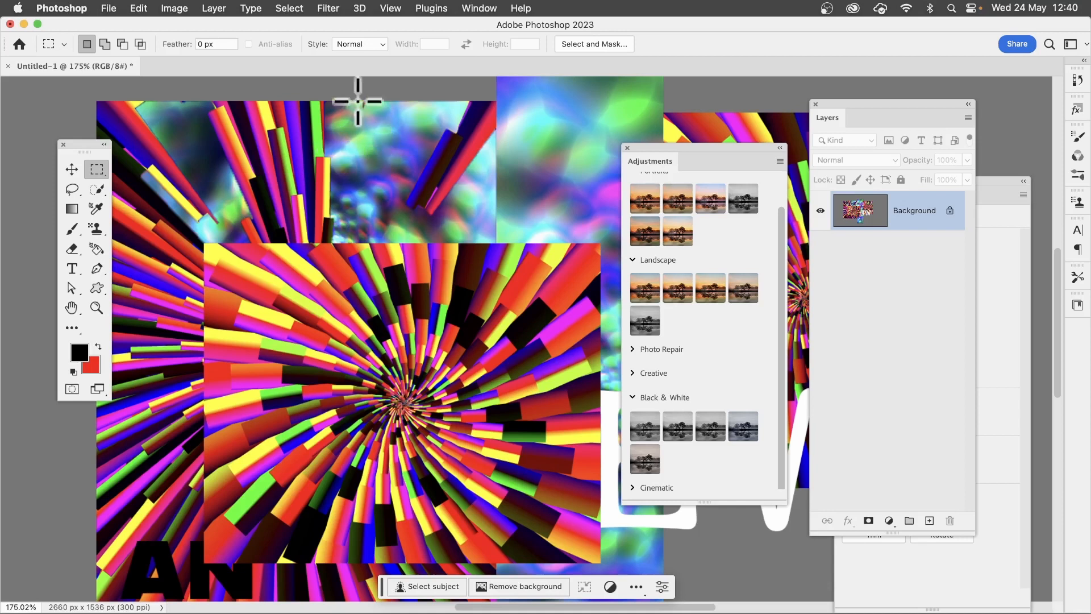
pyautogui.moveTo(73, 180)
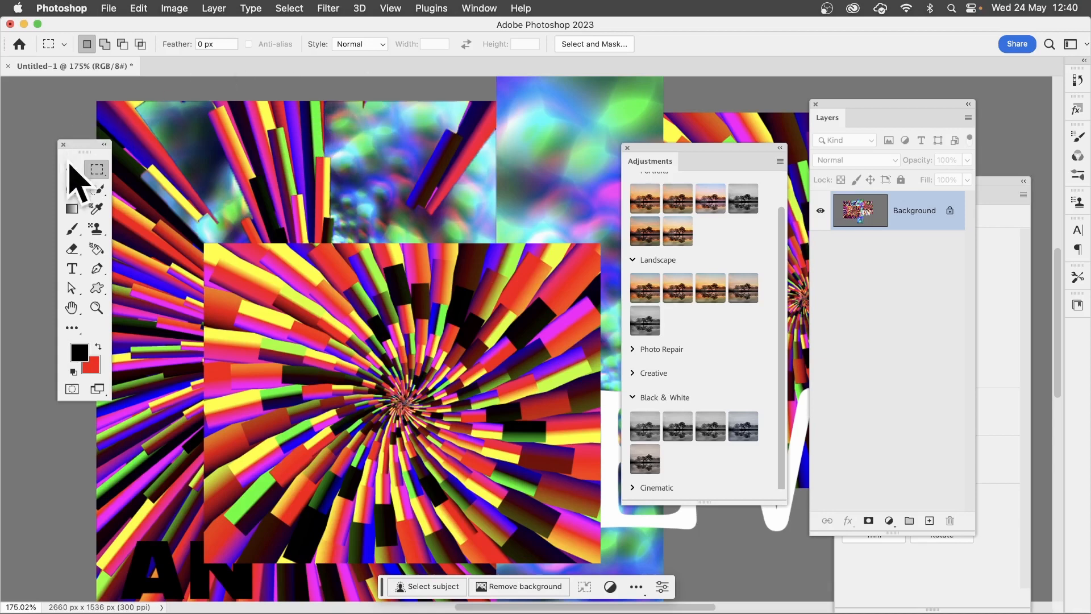
# - With the Type tool set the text to Abril Display, then highlight 'Lorem' for its own font
pyautogui.click(72, 268)
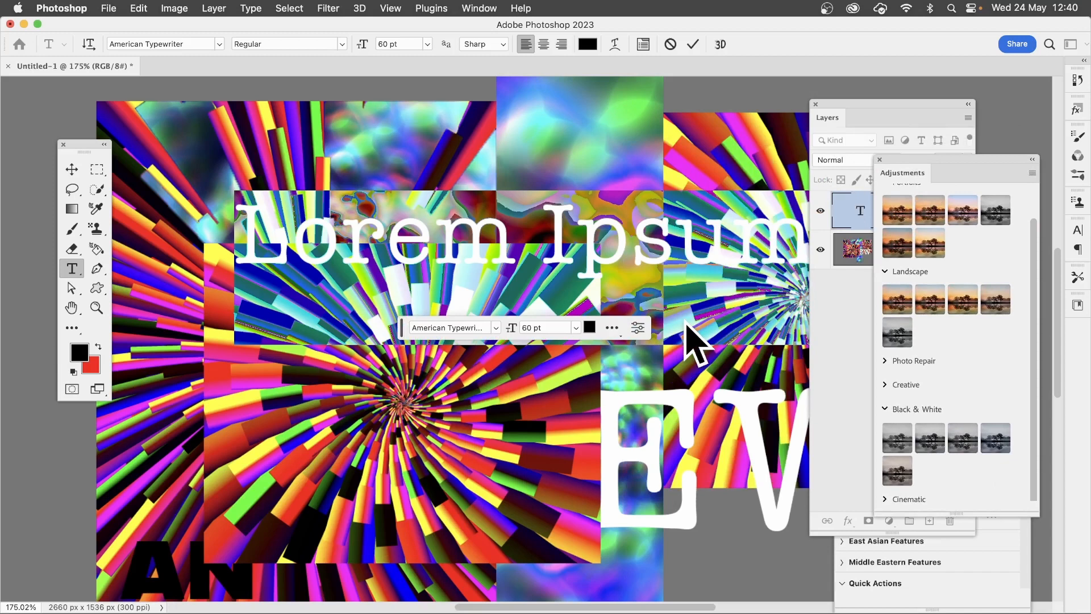
pyautogui.moveTo(477, 363)
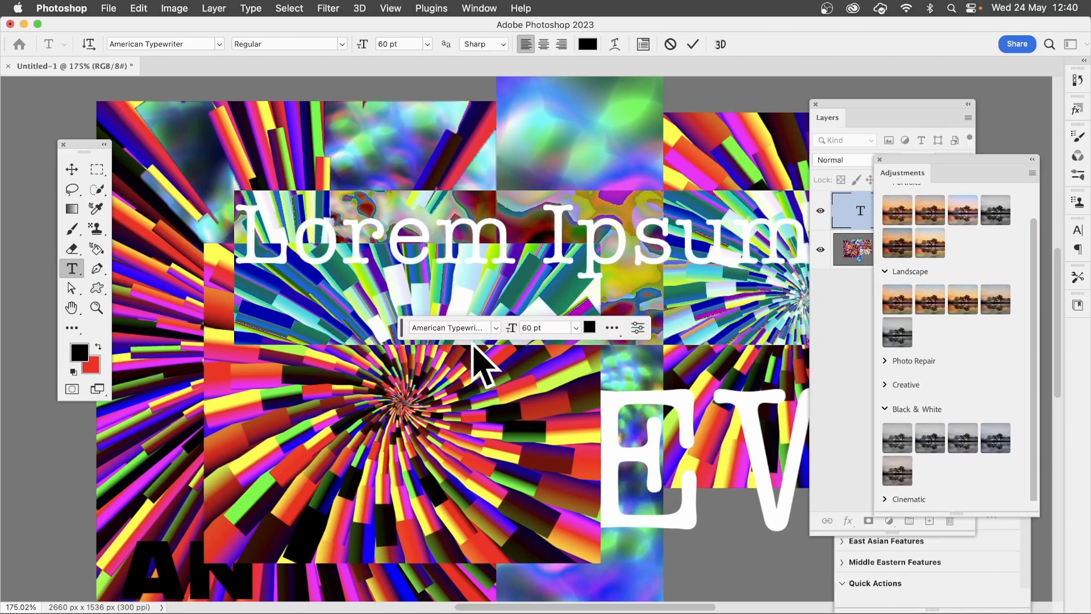
pyautogui.moveTo(149, 21)
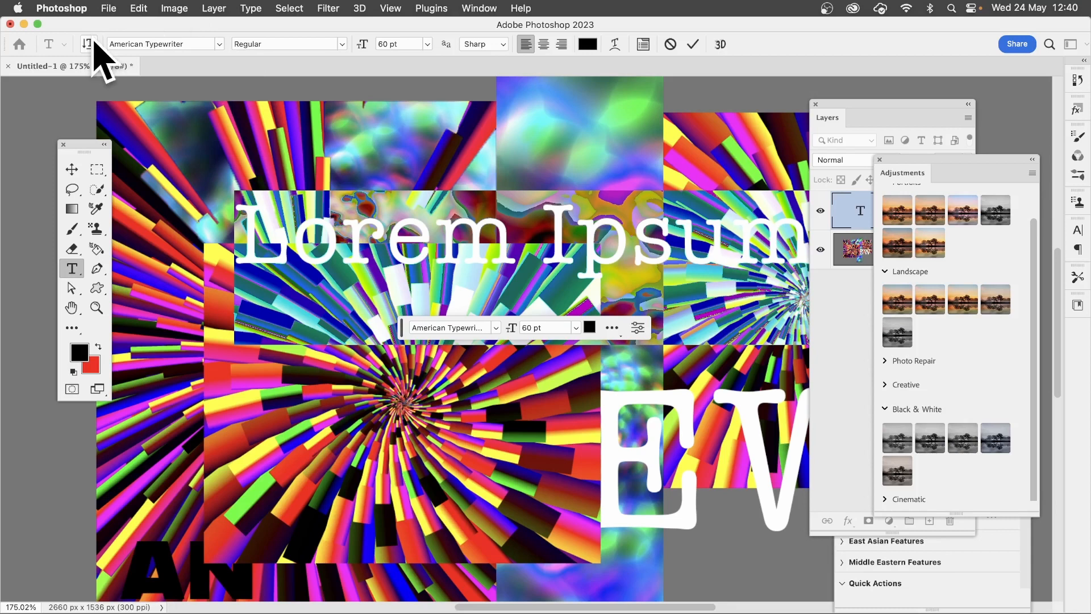
pyautogui.moveTo(87, 44)
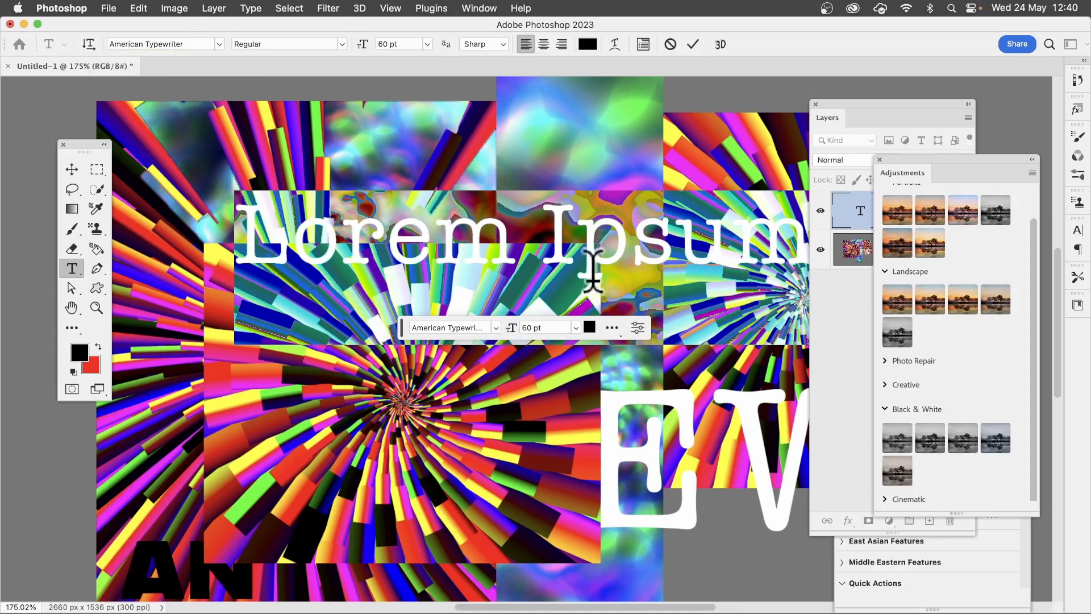
pyautogui.click(471, 421)
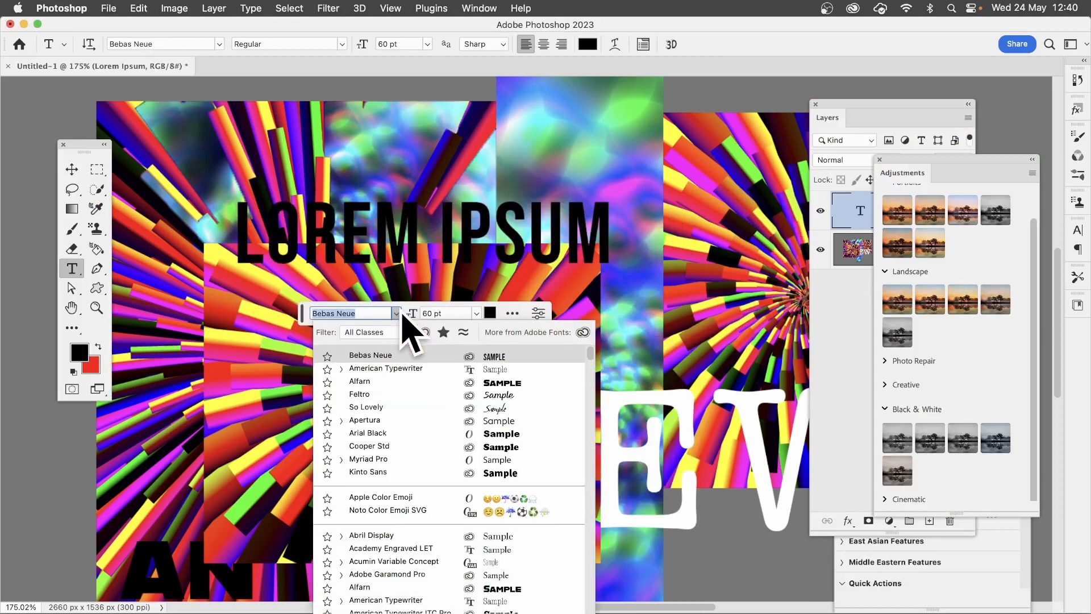
pyautogui.click(370, 536)
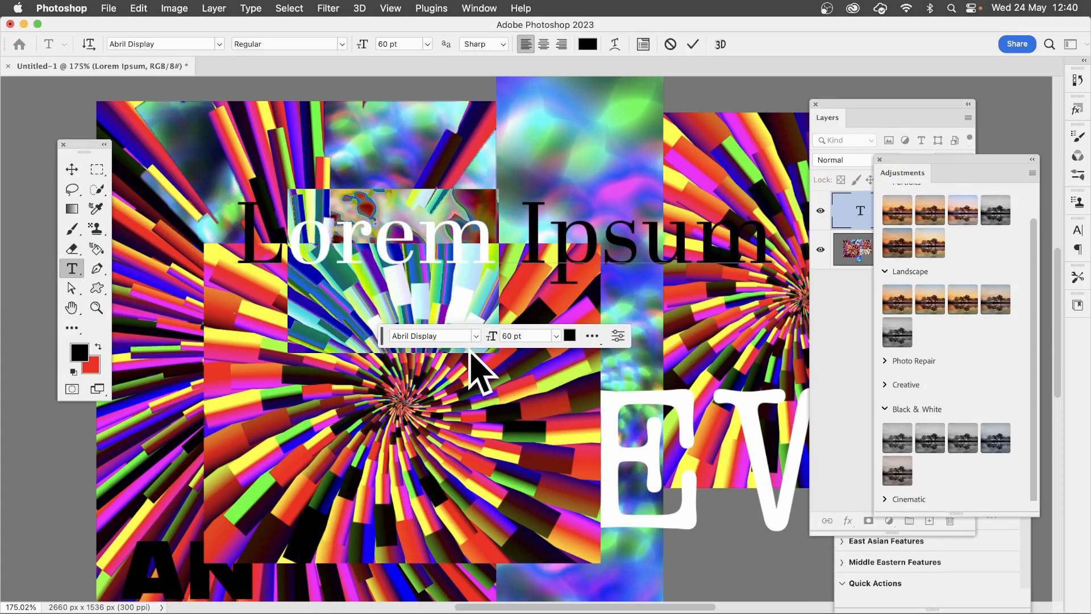
pyautogui.click(438, 429)
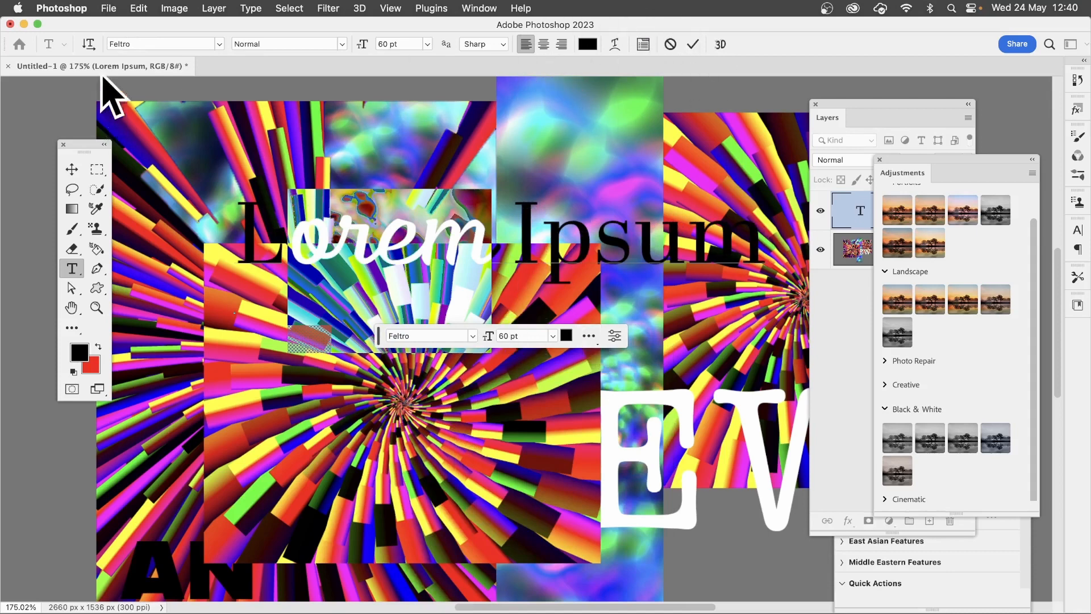
pyautogui.moveTo(571, 74)
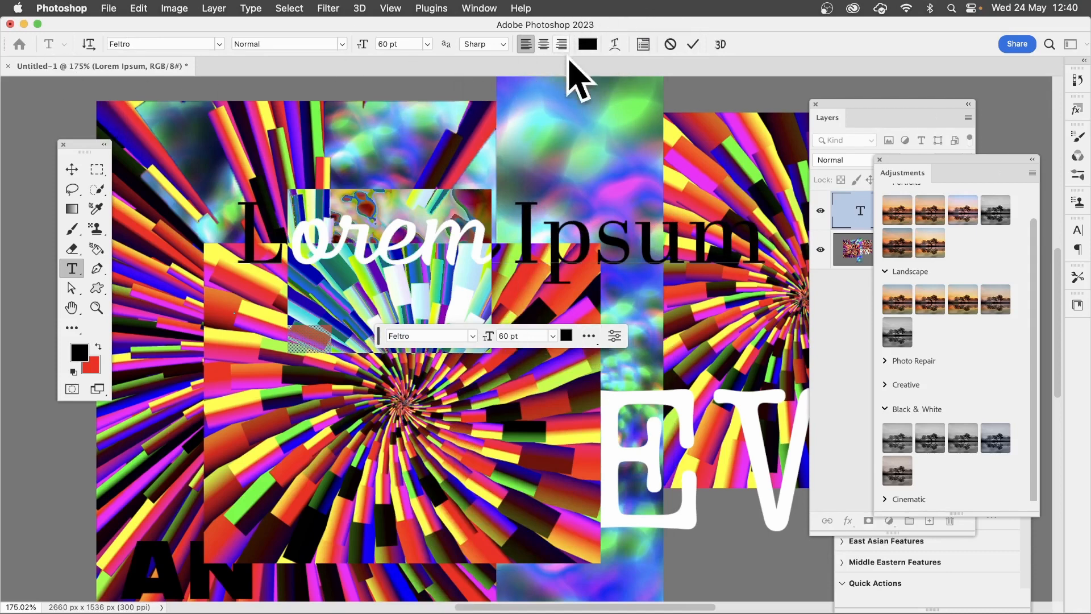
pyautogui.moveTo(559, 17)
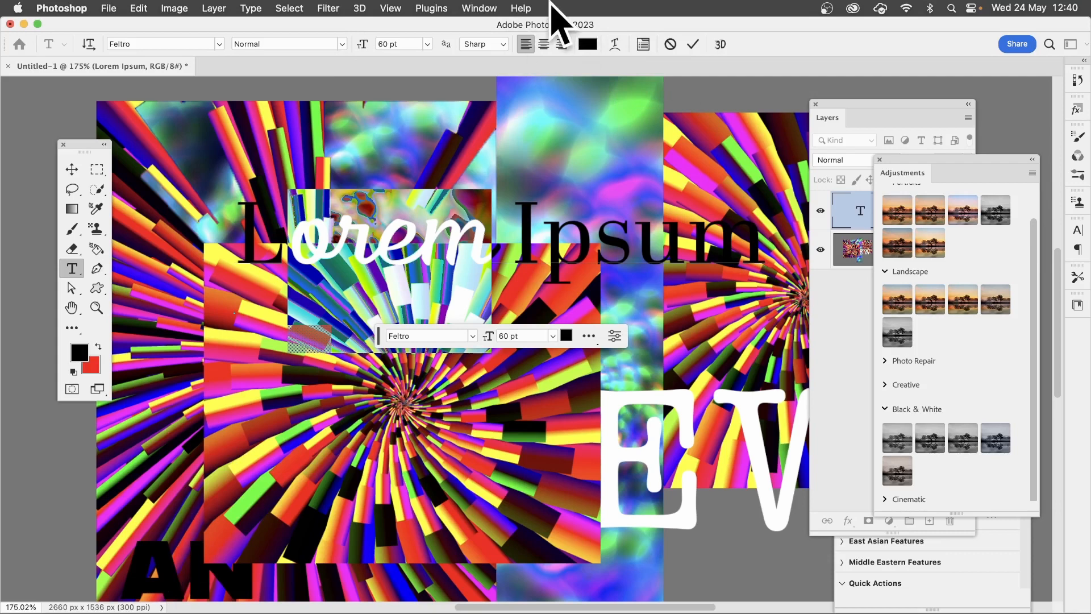
pyautogui.moveTo(634, 355)
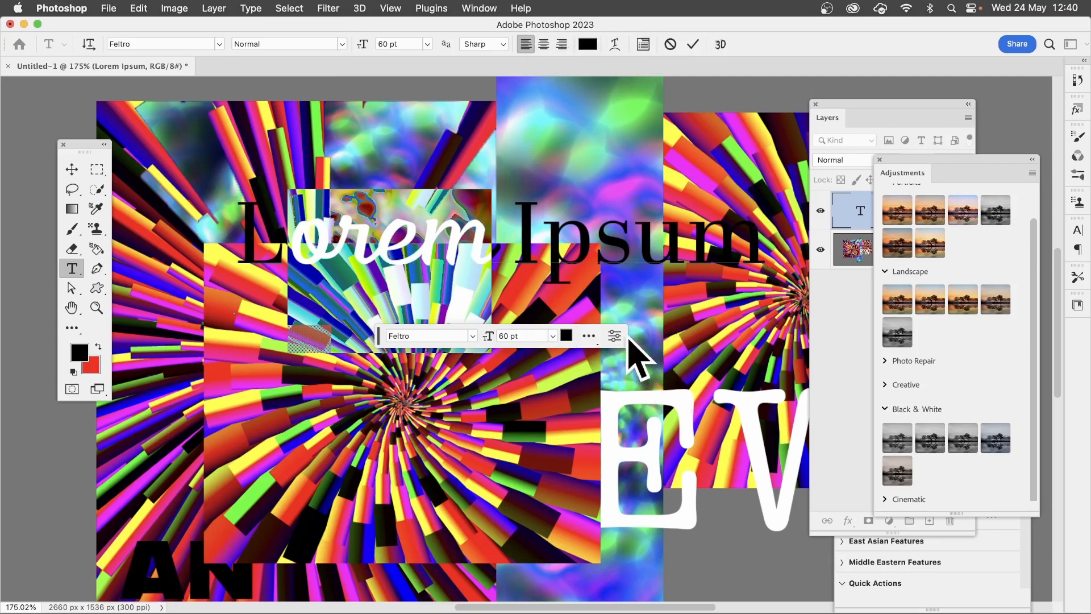
pyautogui.moveTo(559, 363)
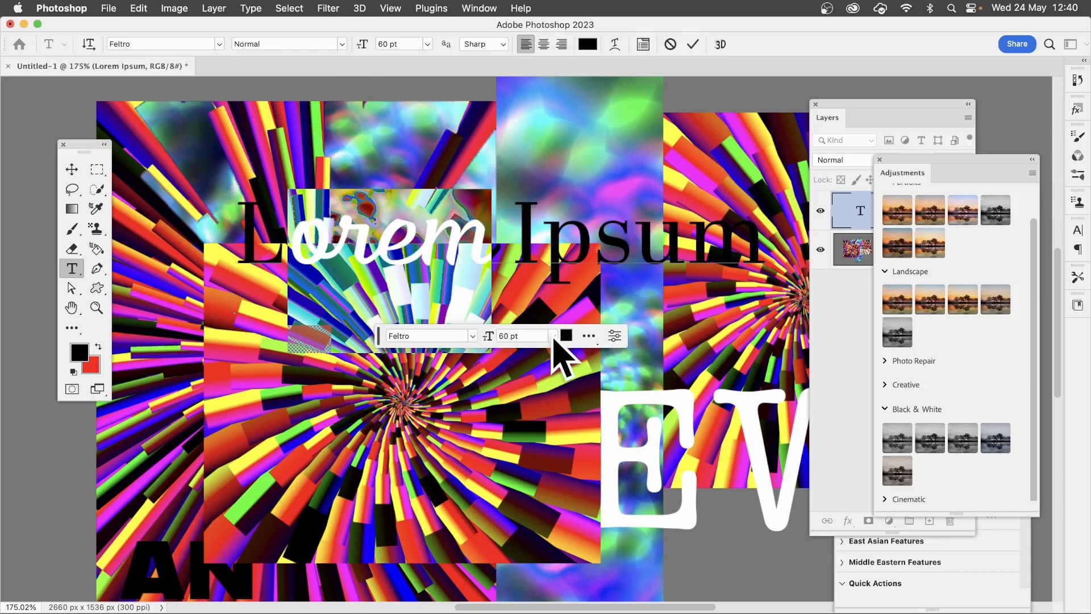
# - Size 'Lorem' to 18 pt then 72 pt and confirm white as its text colour
pyautogui.click(554, 336)
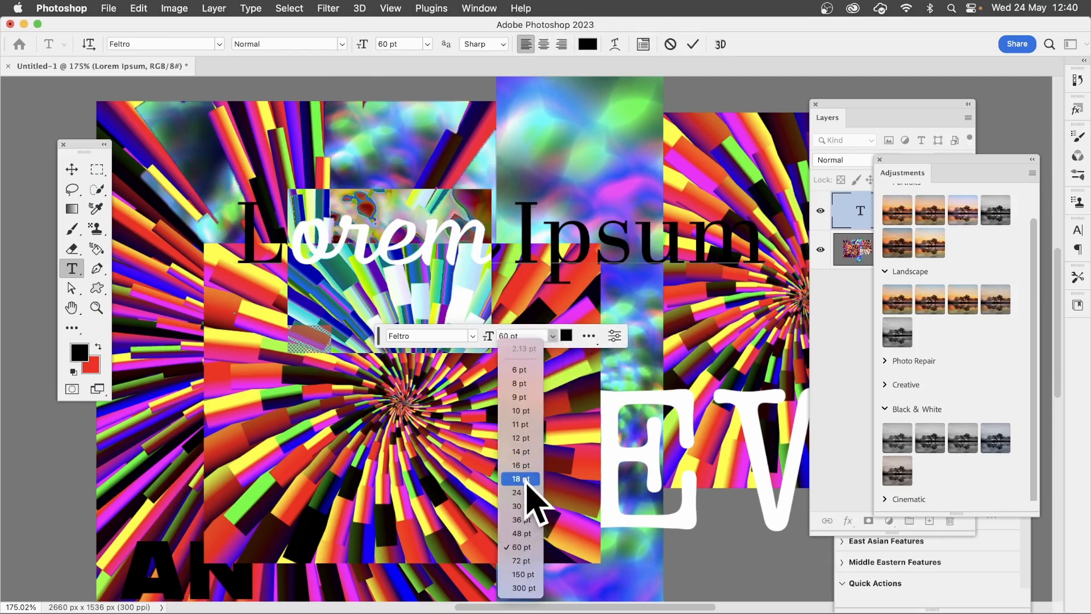
pyautogui.click(521, 478)
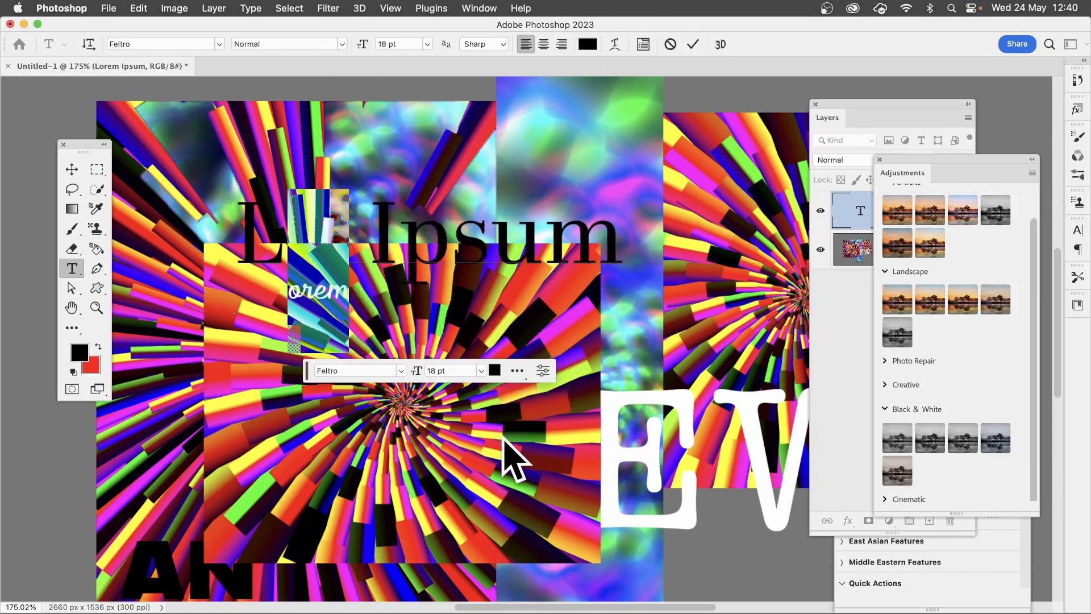
pyautogui.click(480, 371)
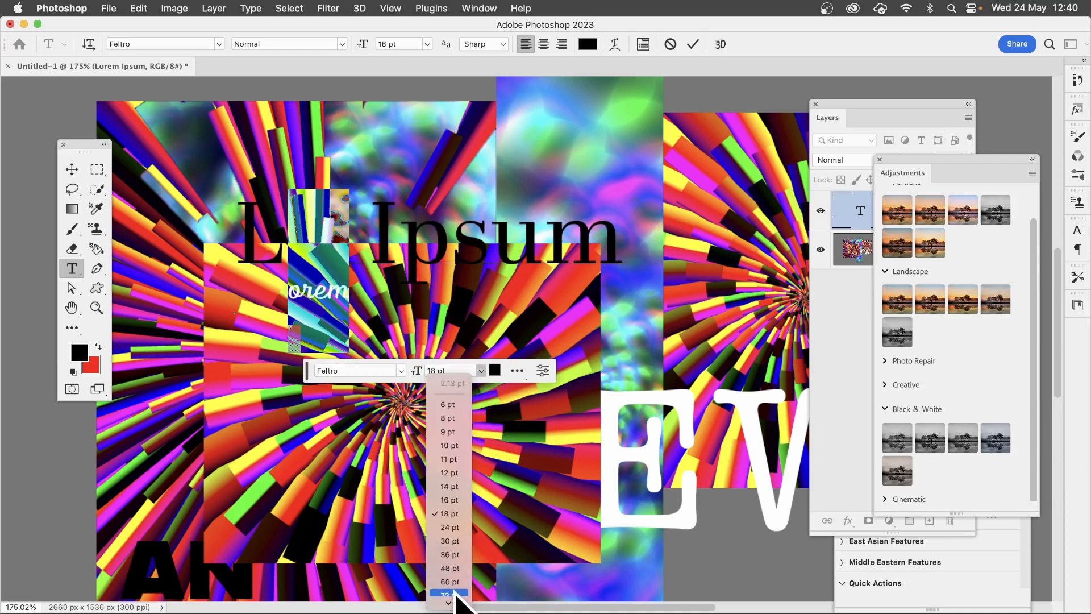
pyautogui.click(449, 591)
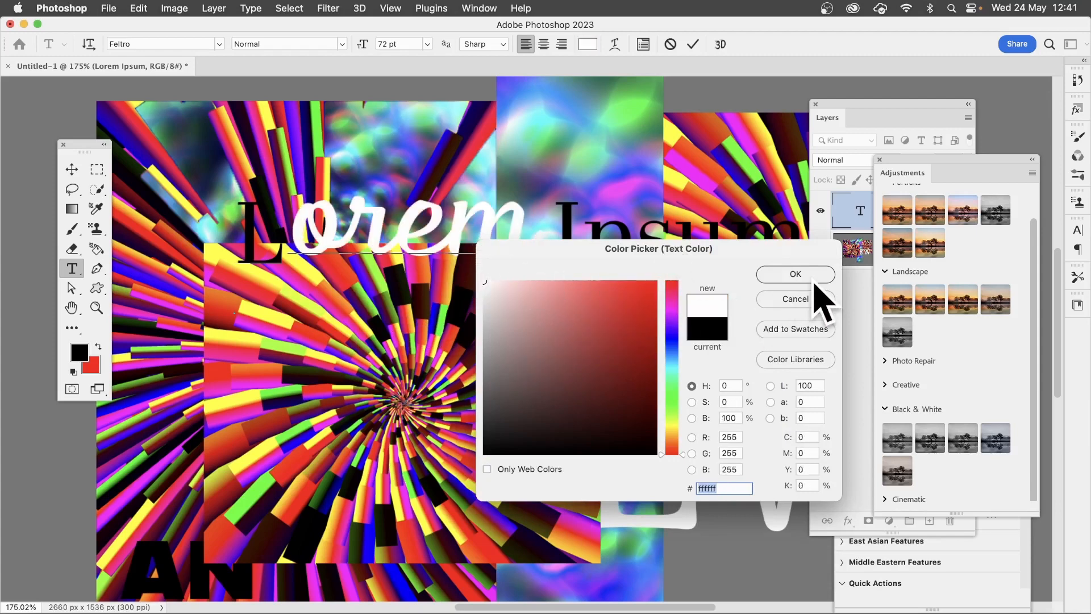
pyautogui.click(796, 274)
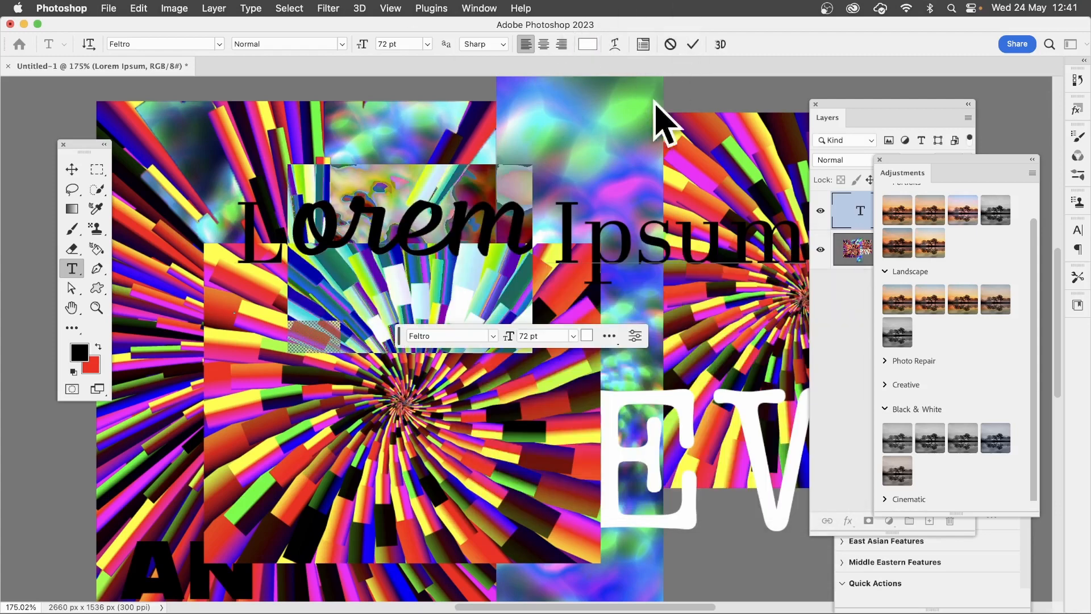
pyautogui.moveTo(669, 89)
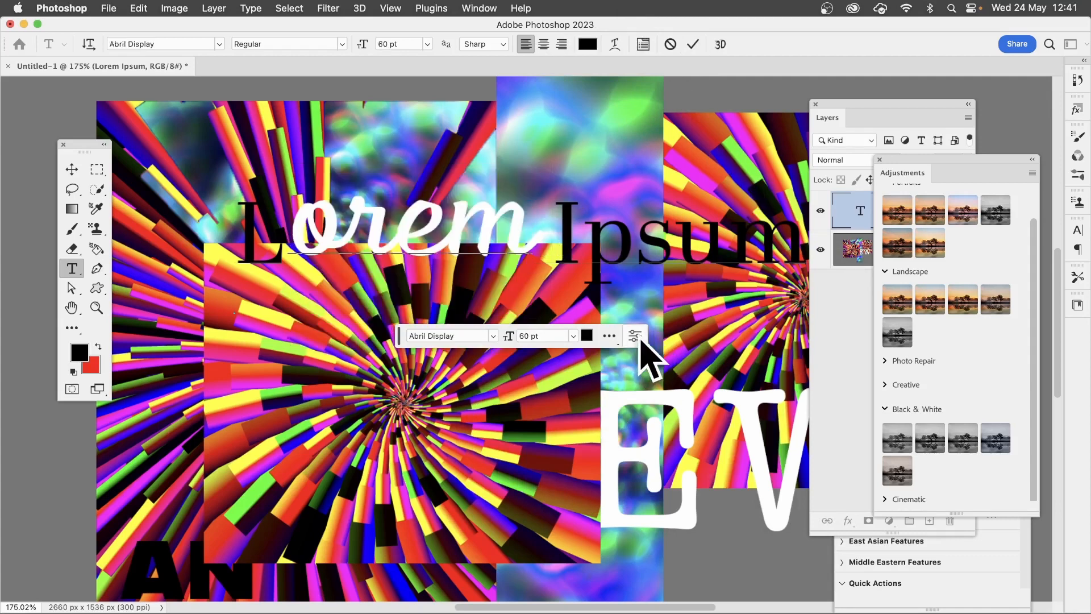
pyautogui.moveTo(635, 335)
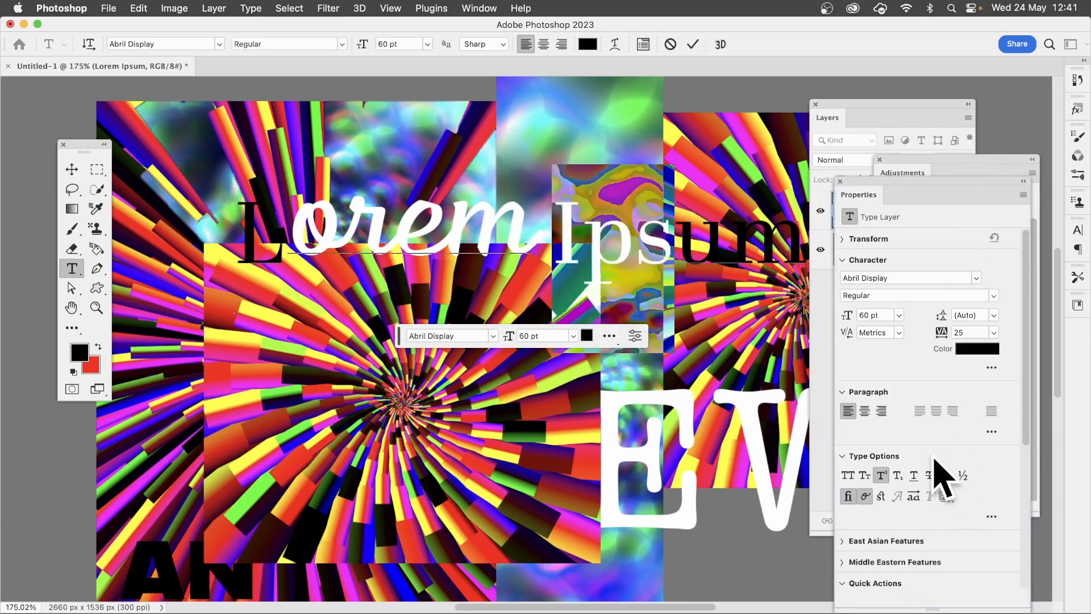
pyautogui.moveTo(942, 482)
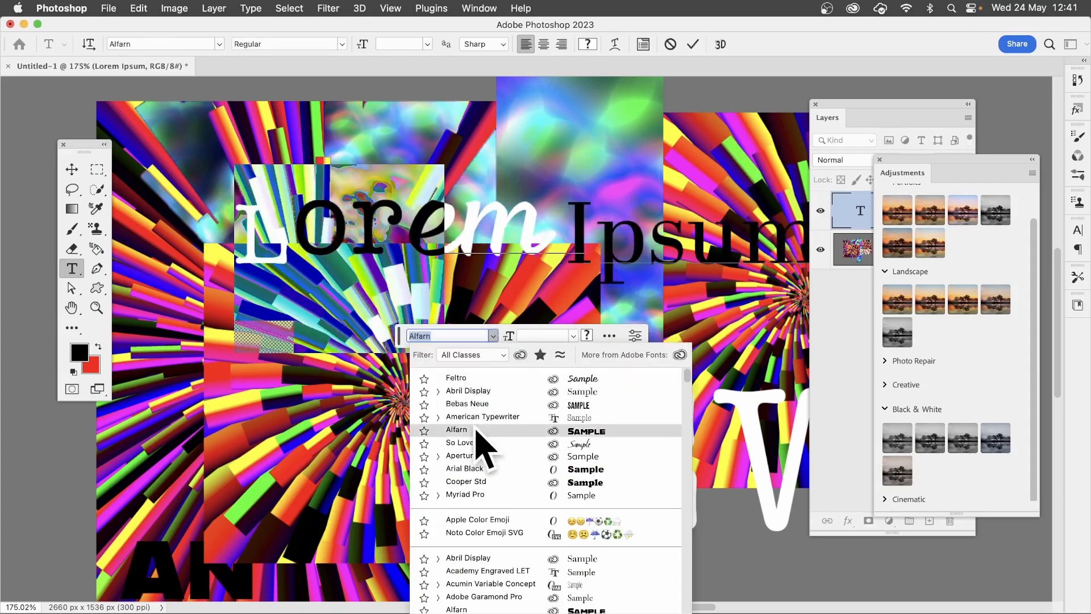
# - Set the opening letters of 'Lorem' in So Lovely and commit the text edit
pyautogui.click(459, 442)
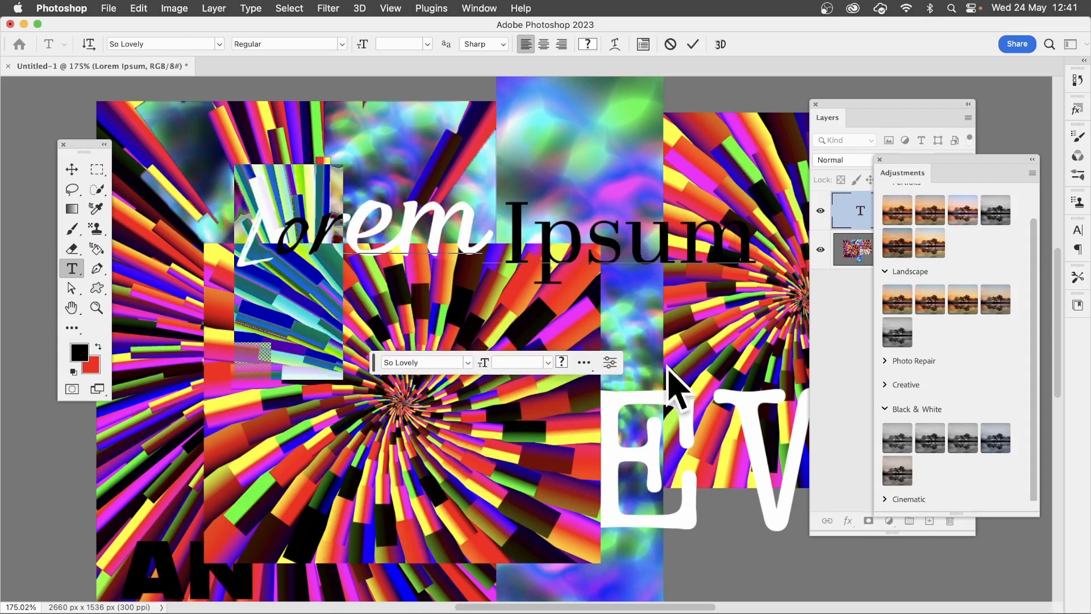
pyautogui.moveTo(680, 68)
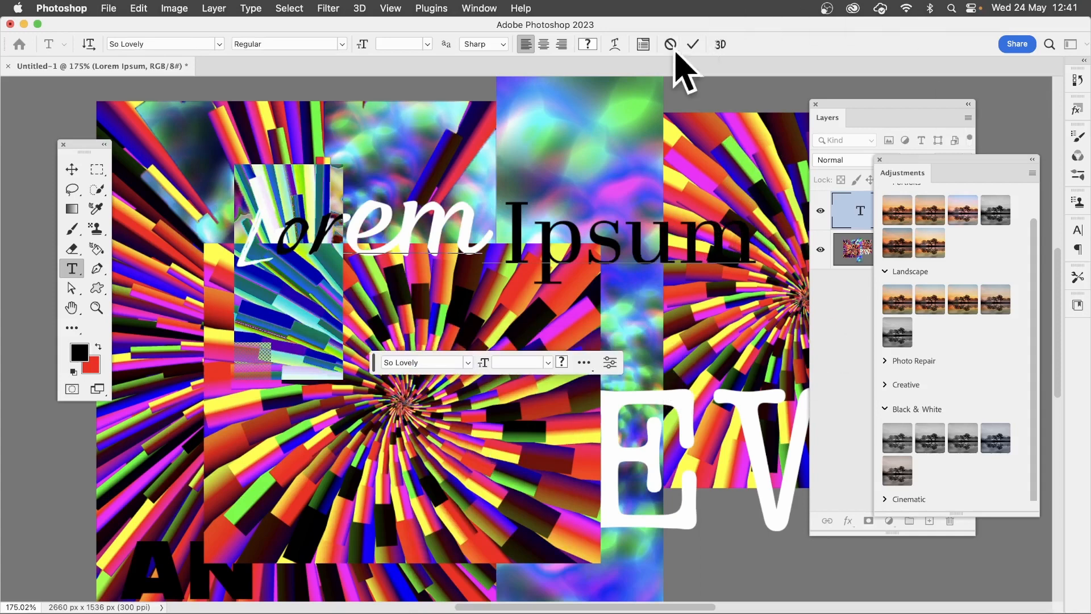
pyautogui.click(695, 43)
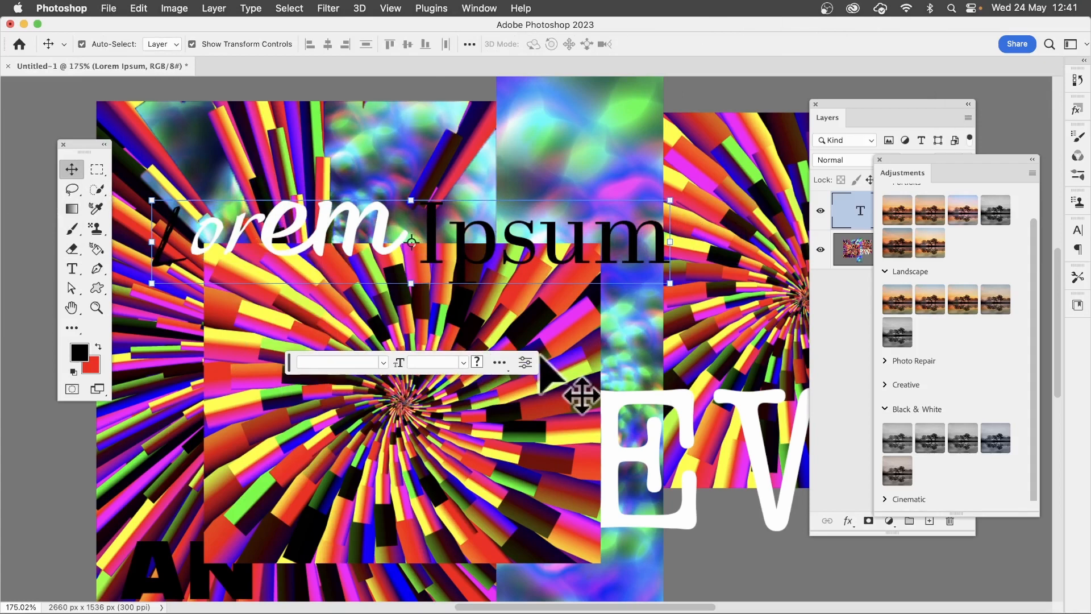
pyautogui.moveTo(634, 253)
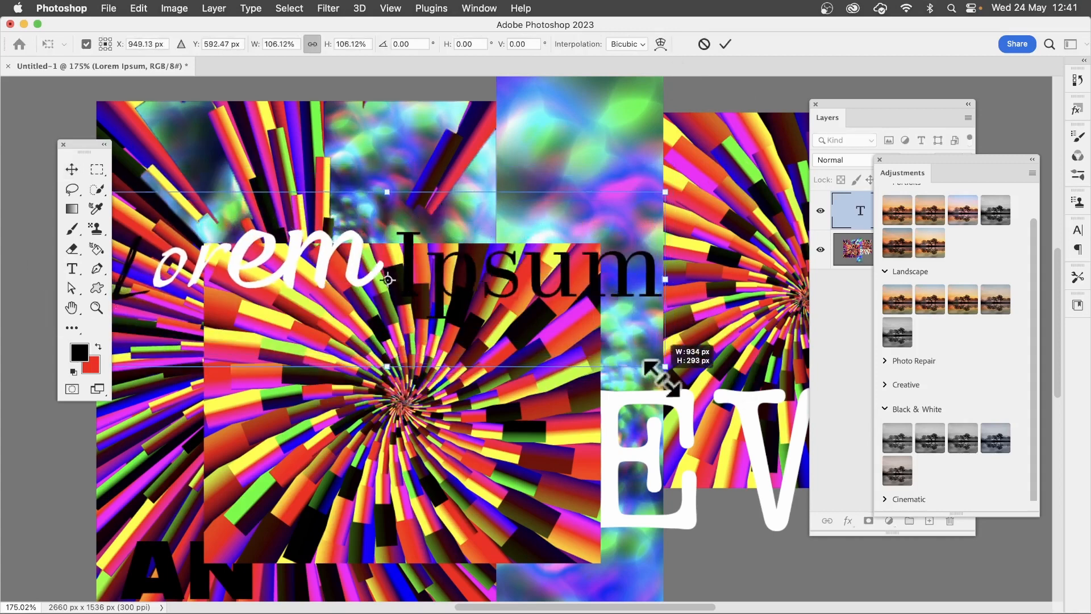
# - Free-transform the Lorem Ipsum layer up to about 114.6% and commit it
pyautogui.moveTo(665, 376); pyautogui.dragTo(708, 382)
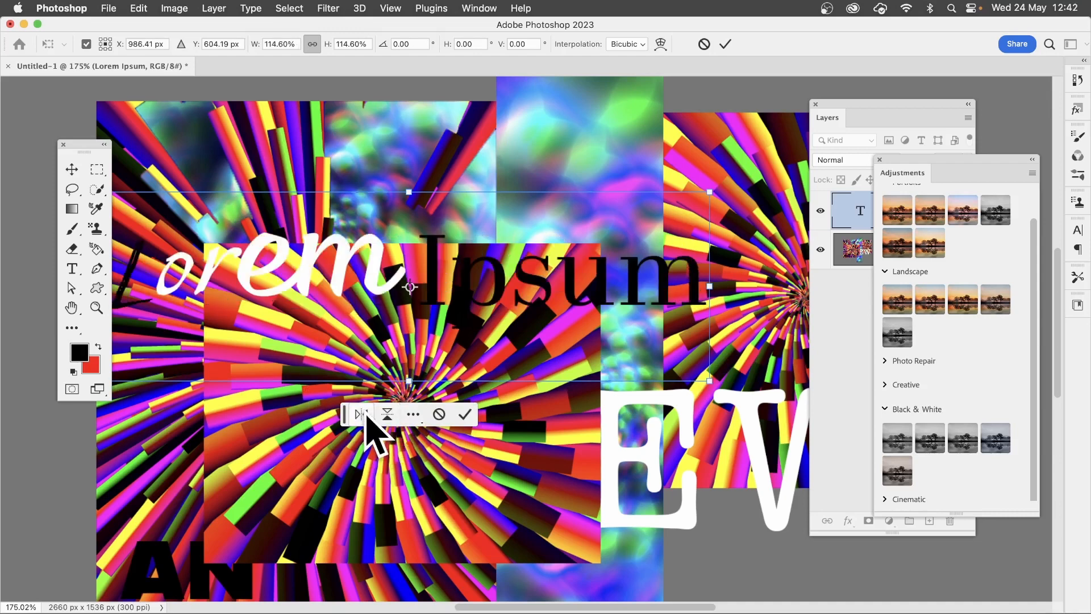
pyautogui.click(466, 414)
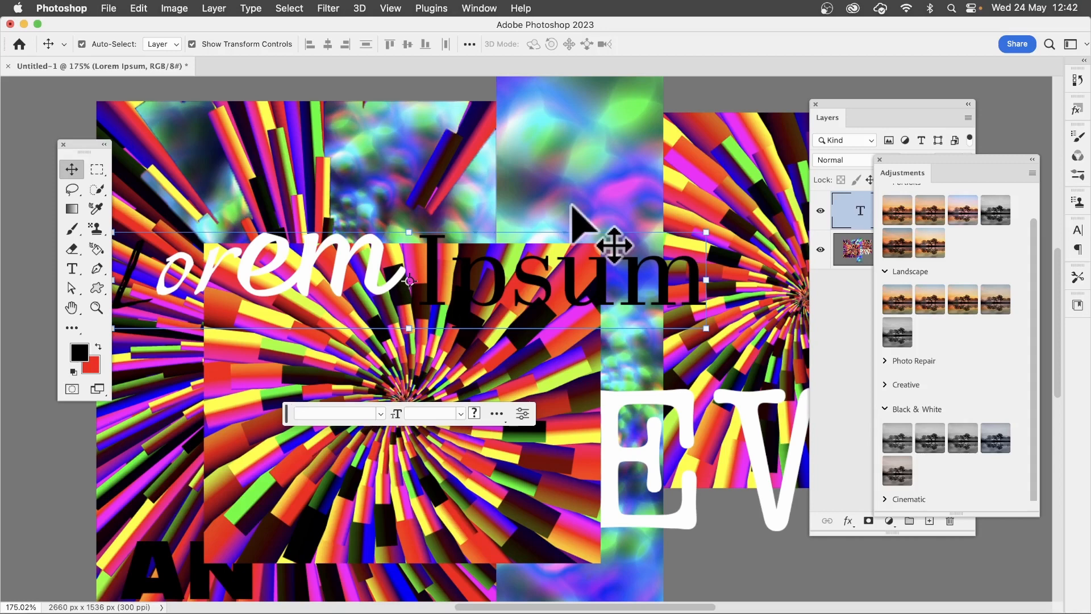
pyautogui.moveTo(588, 400)
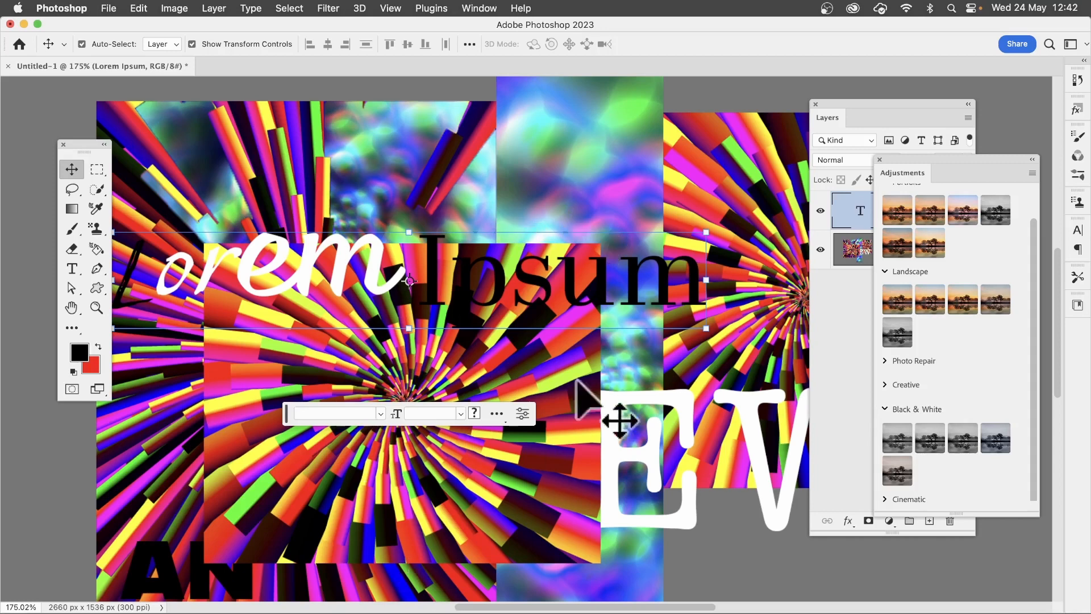
pyautogui.moveTo(486, 235)
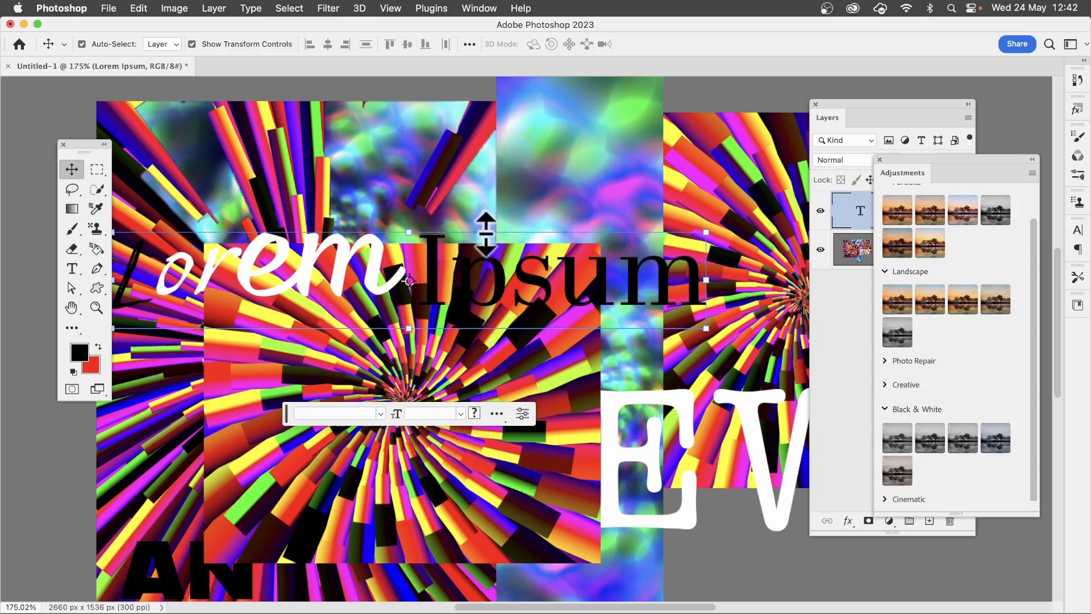
pyautogui.moveTo(779, 319)
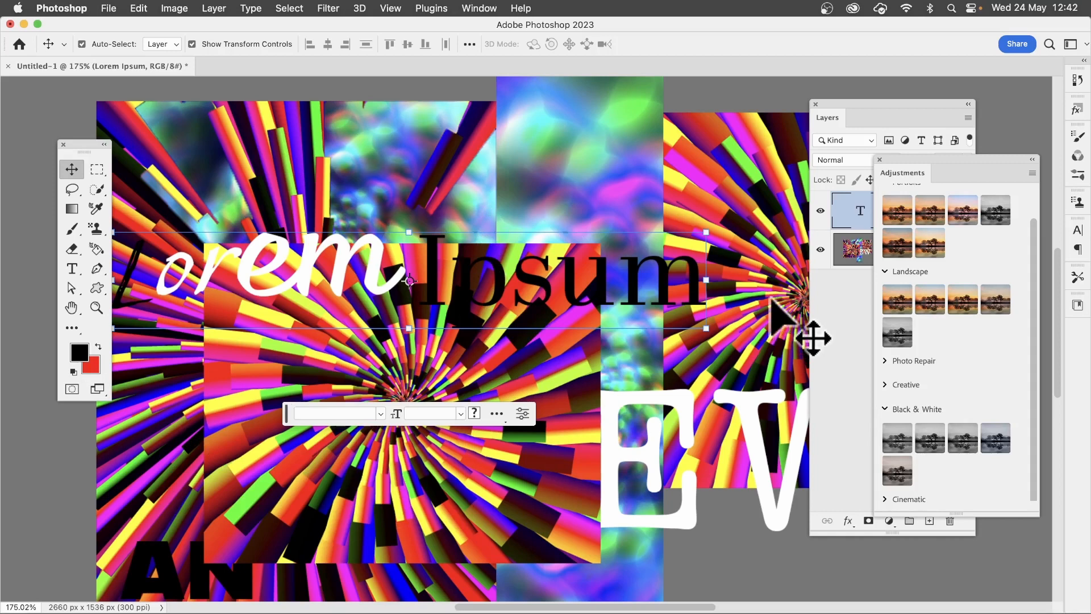
pyautogui.moveTo(509, 534)
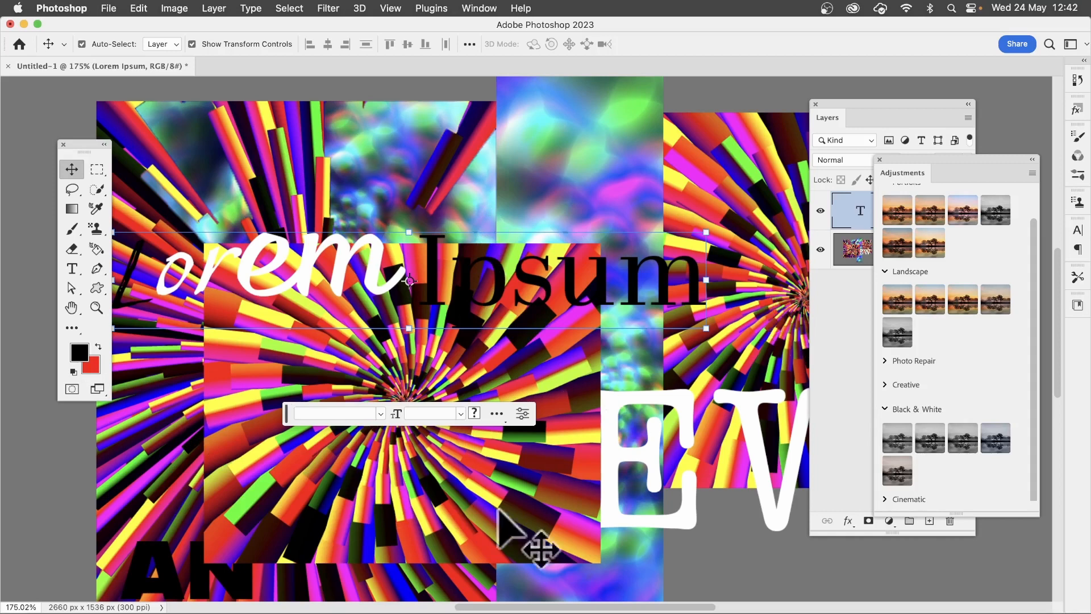
pyautogui.moveTo(442, 480)
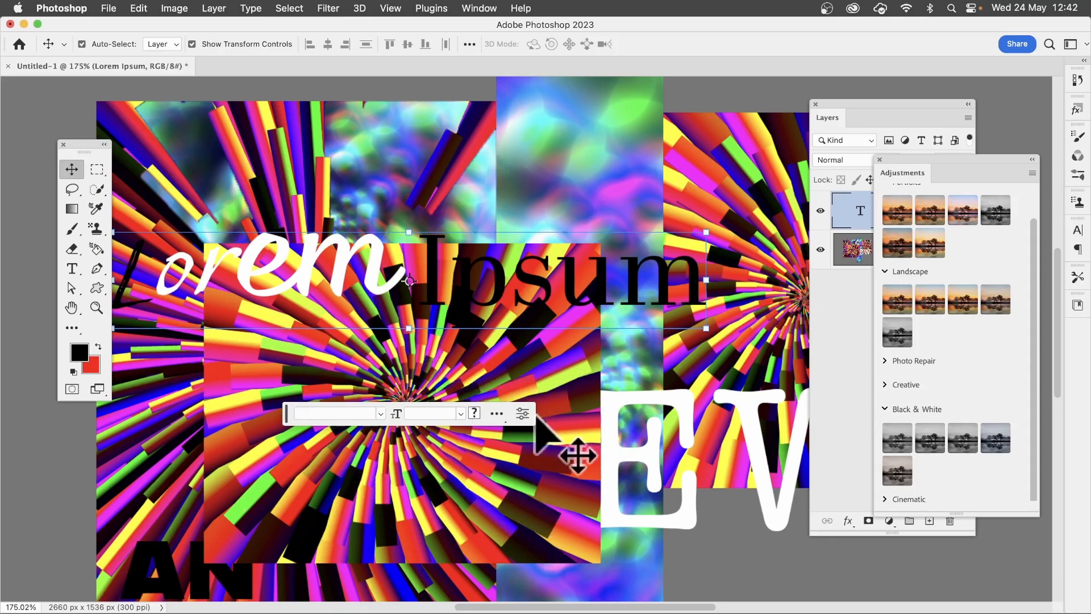
pyautogui.moveTo(411, 327)
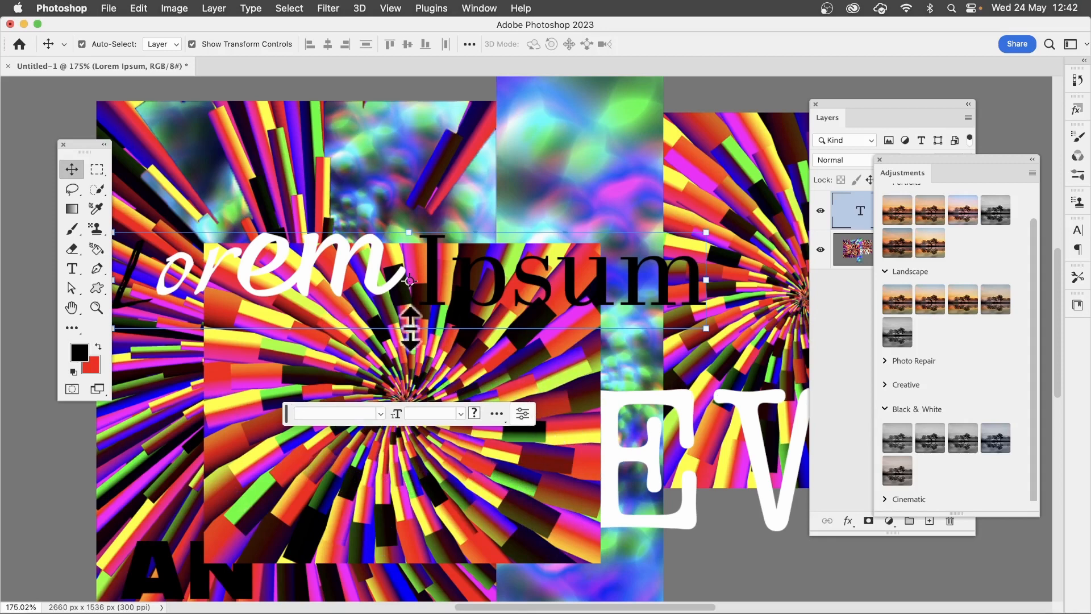
pyautogui.moveTo(511, 364)
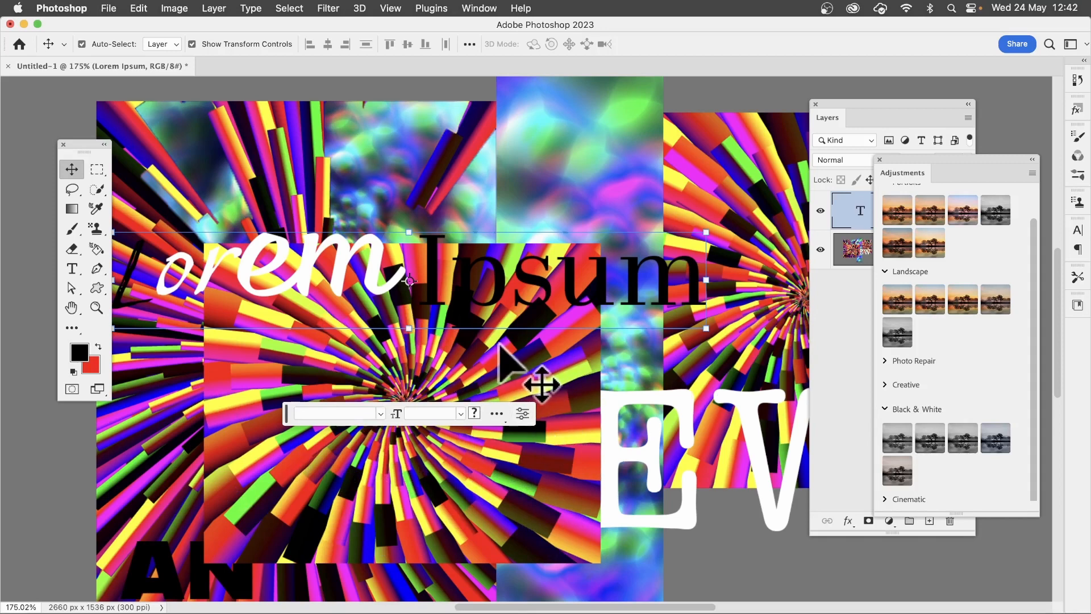